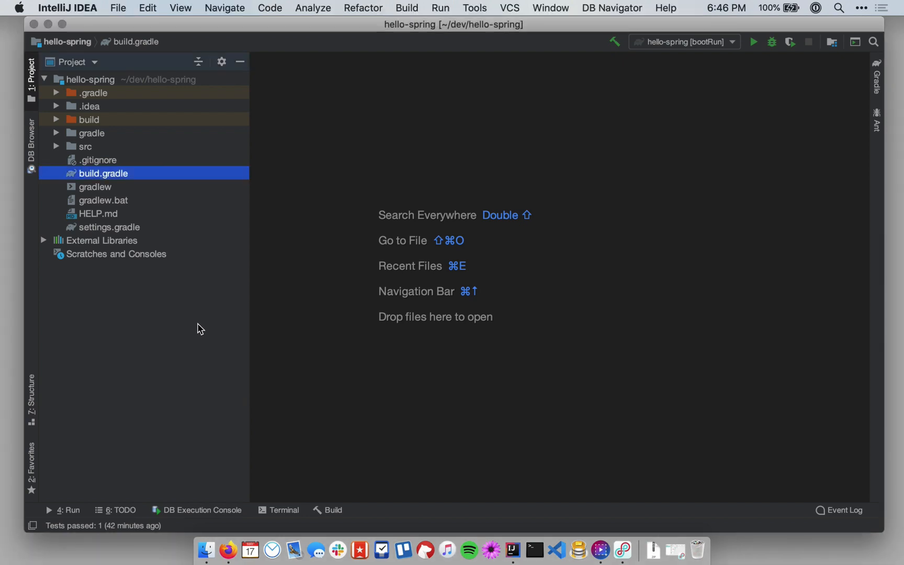
mouse_move(57, 150)
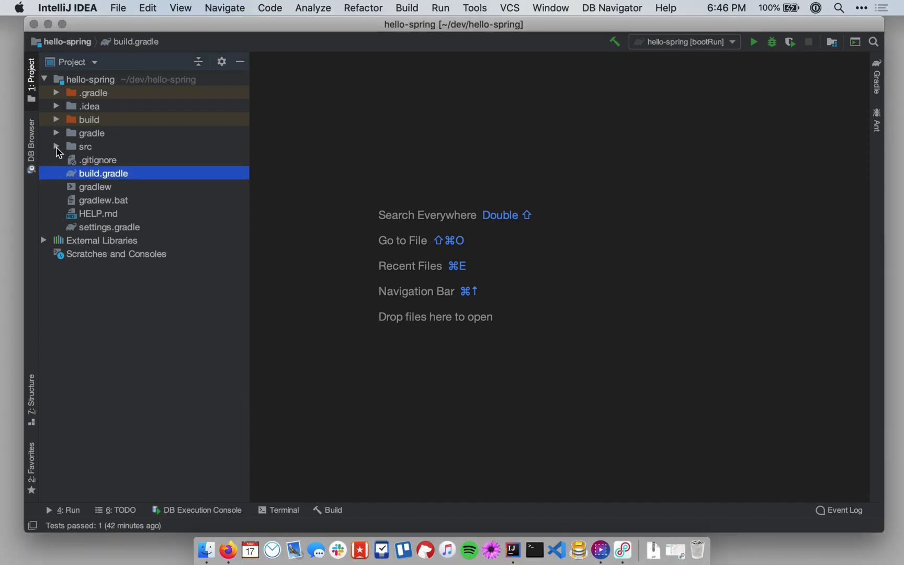
Expand src > main > java down to org.launchcode.hellospring and select that package.
click(57, 147)
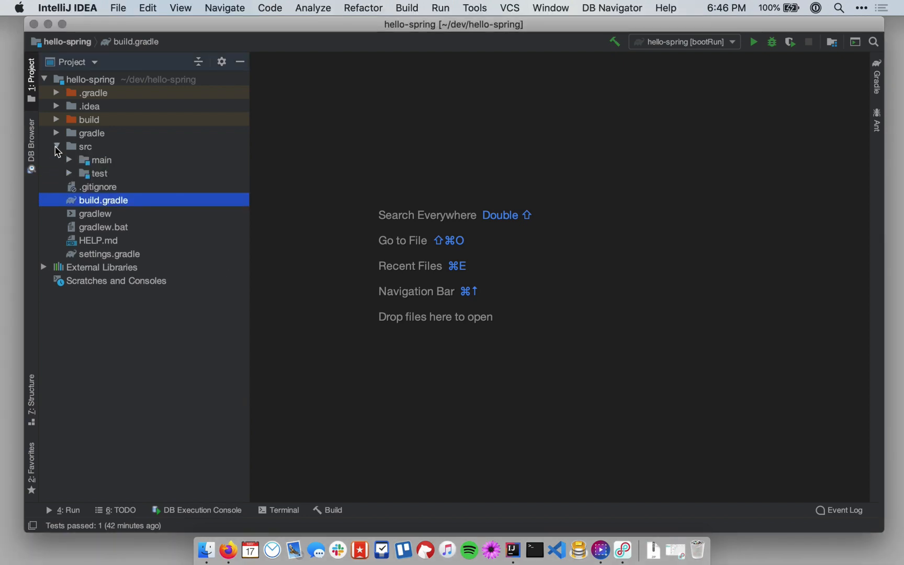
click(69, 159)
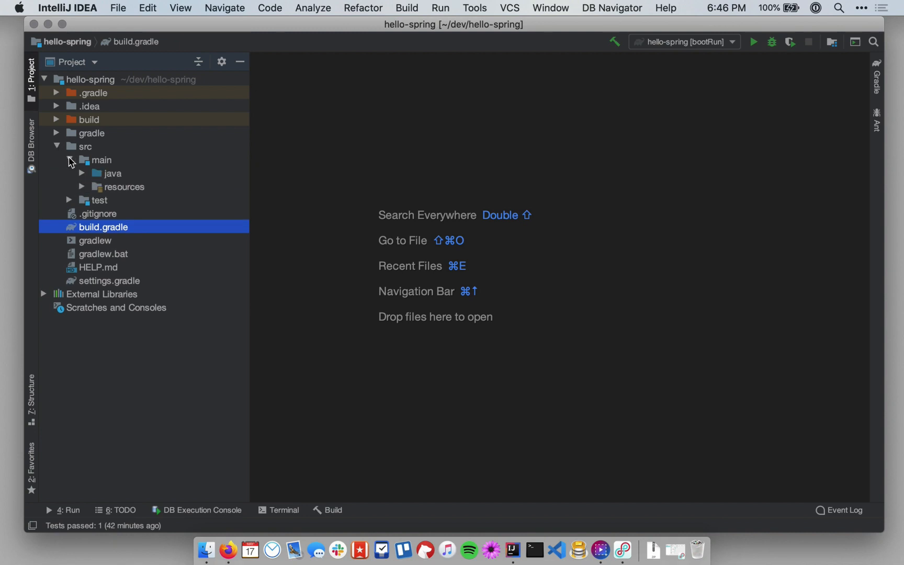
click(81, 173)
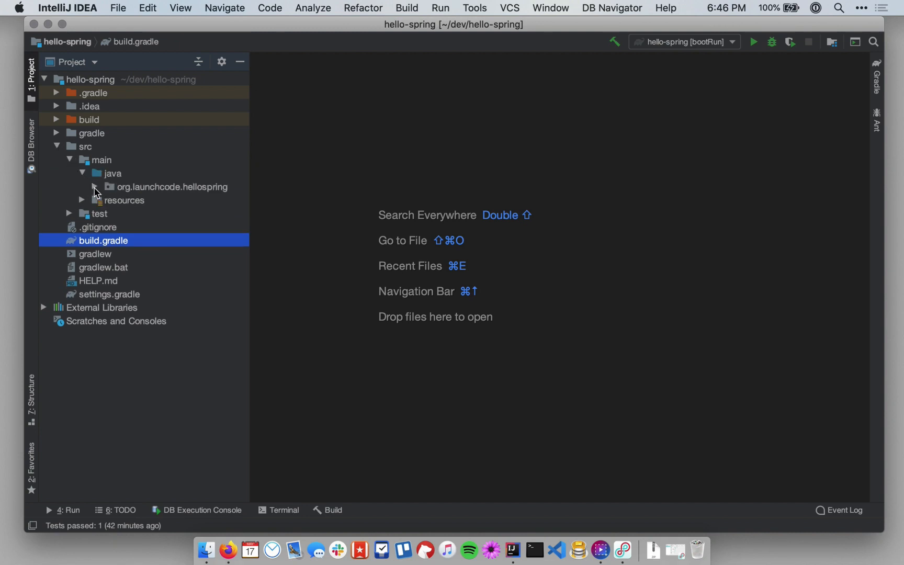
click(96, 186)
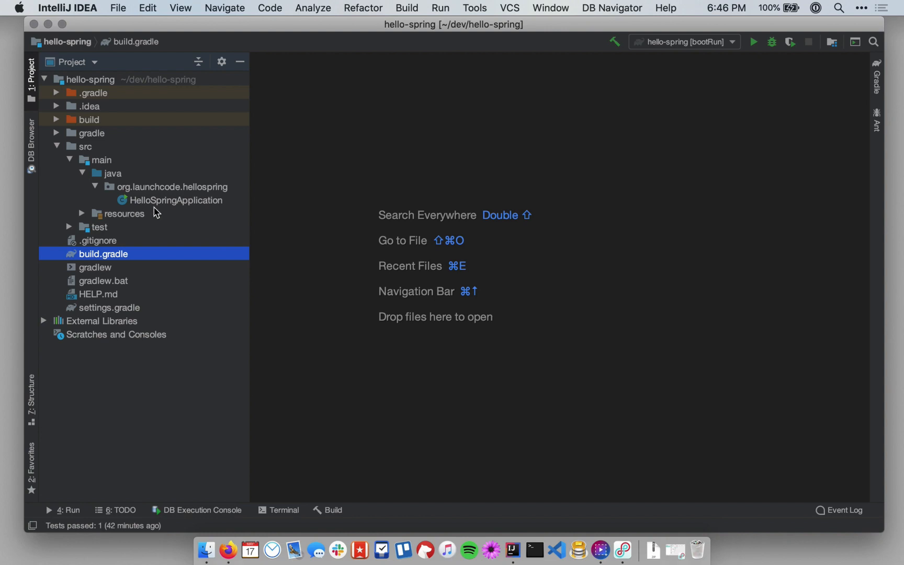
click(171, 186)
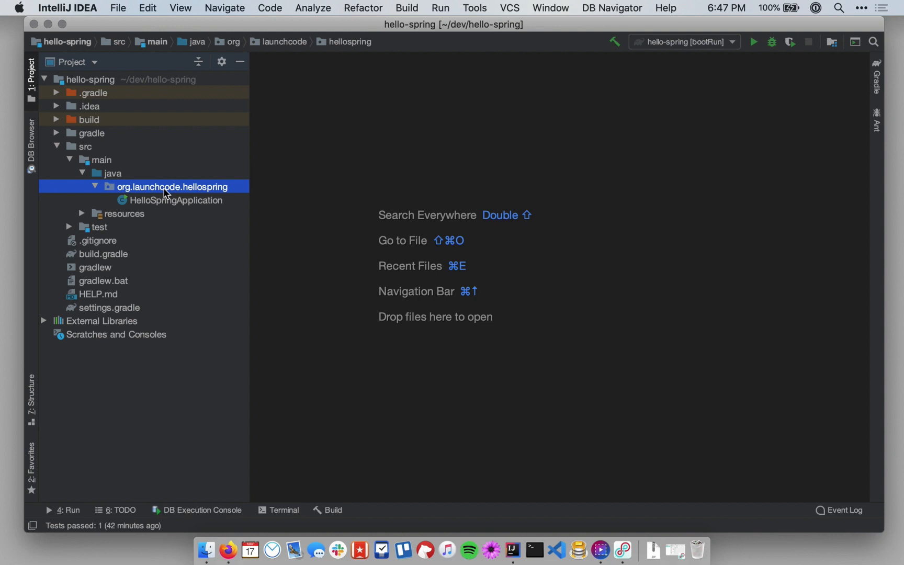
mouse_move(171, 196)
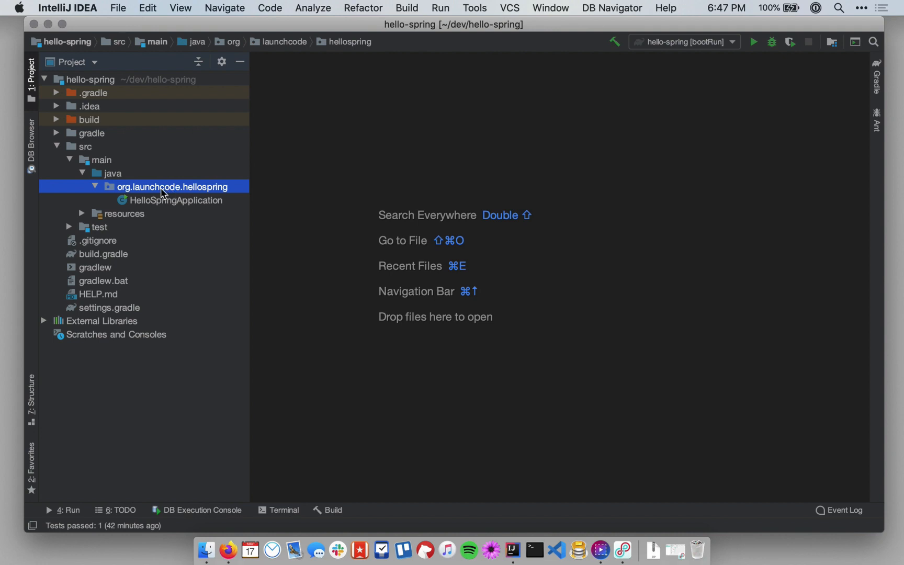
Create a package named controllers inside org.launchcode.hellospring.
right_click(172, 186)
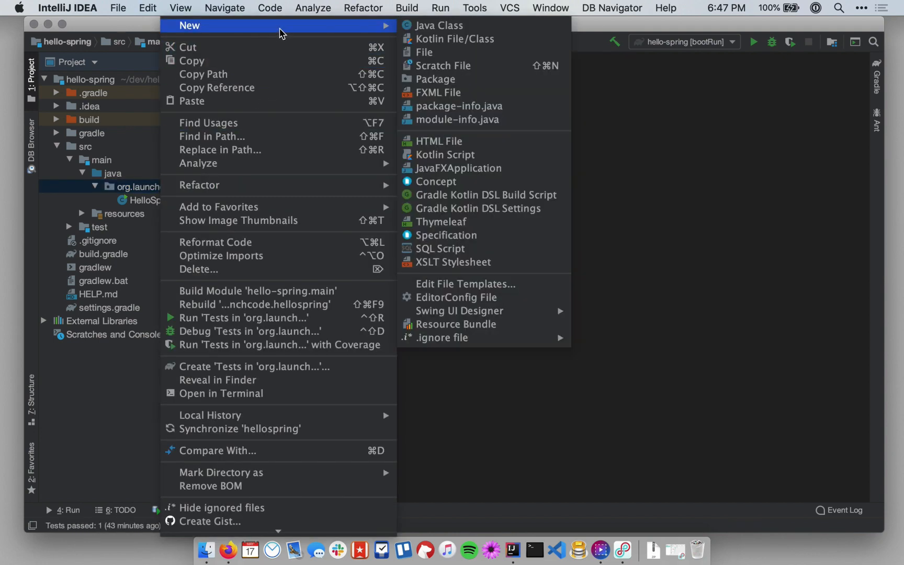
mouse_move(419, 28)
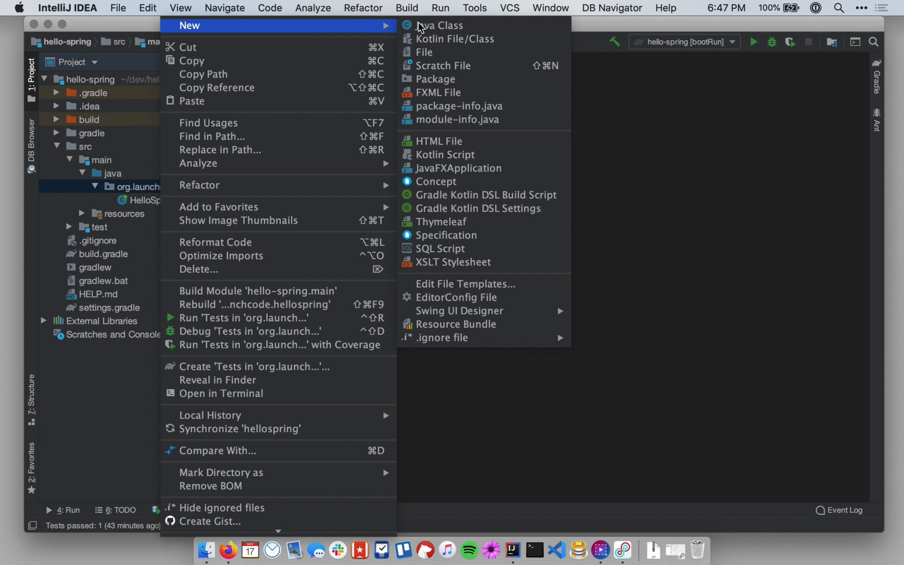
mouse_move(439, 25)
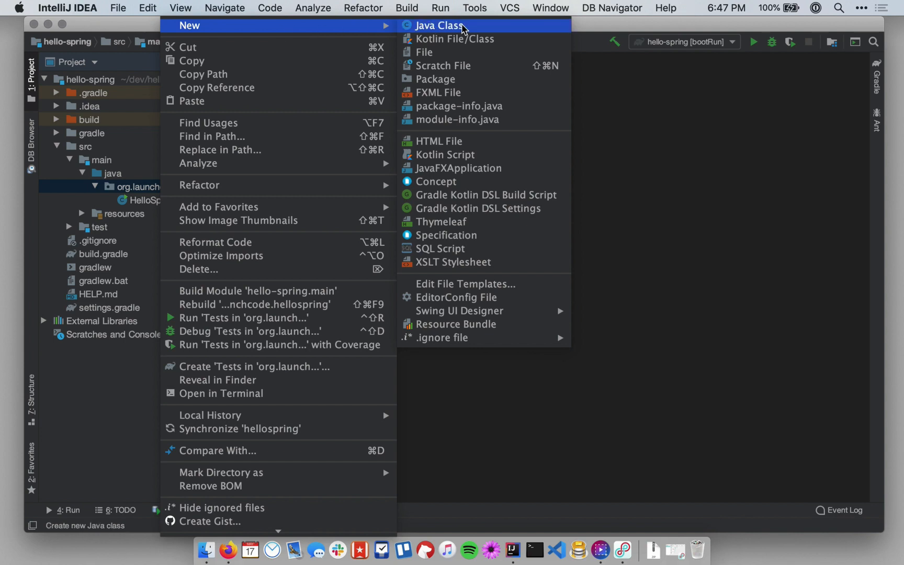
mouse_move(435, 79)
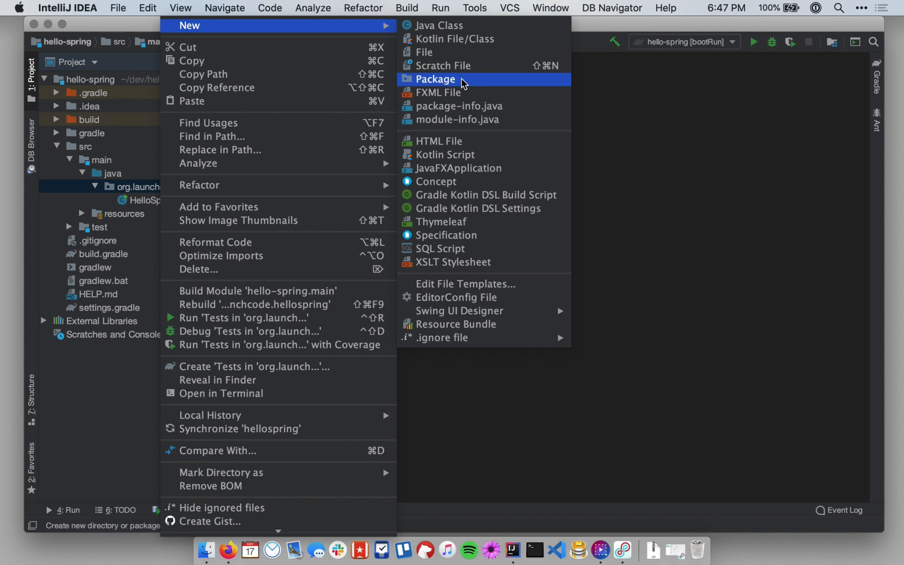
click(435, 79)
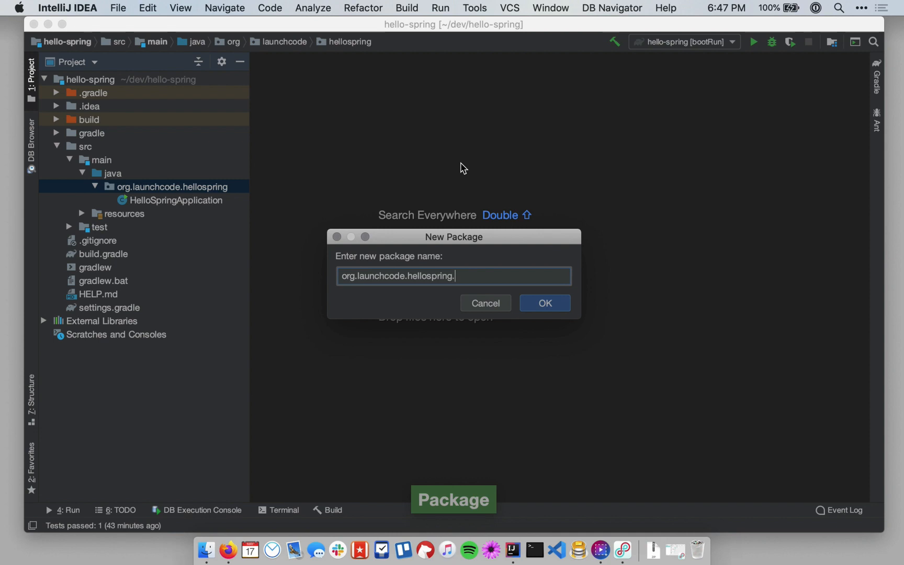
text(controllers)
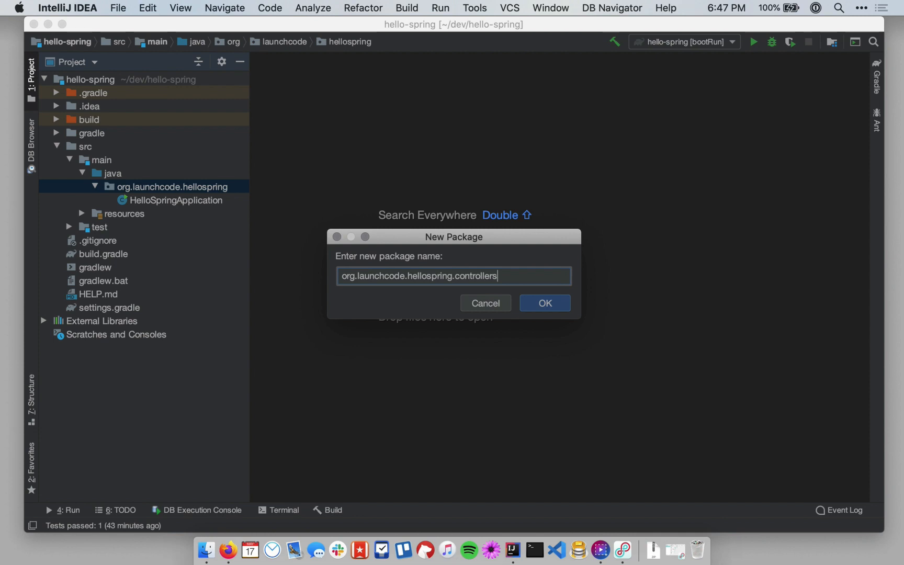
click(544, 303)
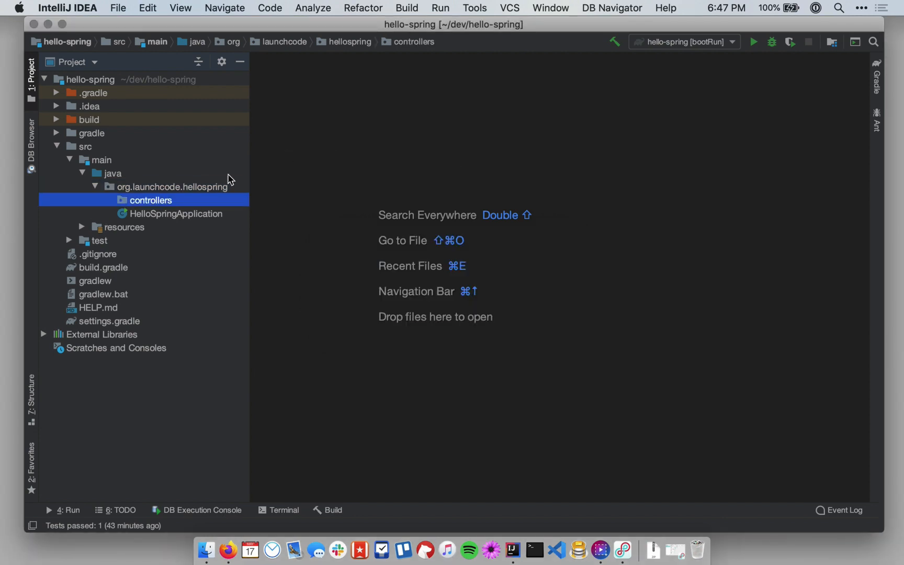
Add a new Java class named HelloController to the controllers package.
right_click(151, 200)
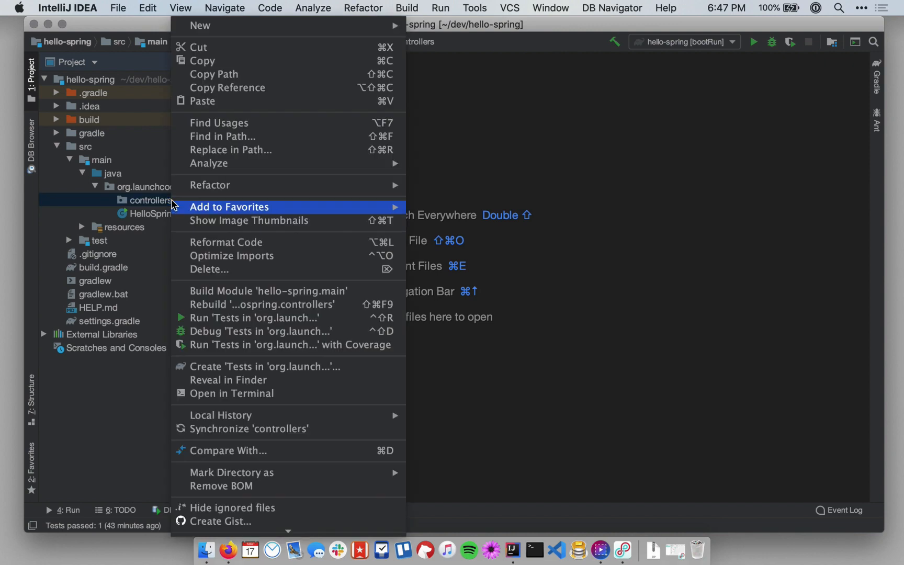
mouse_move(200, 25)
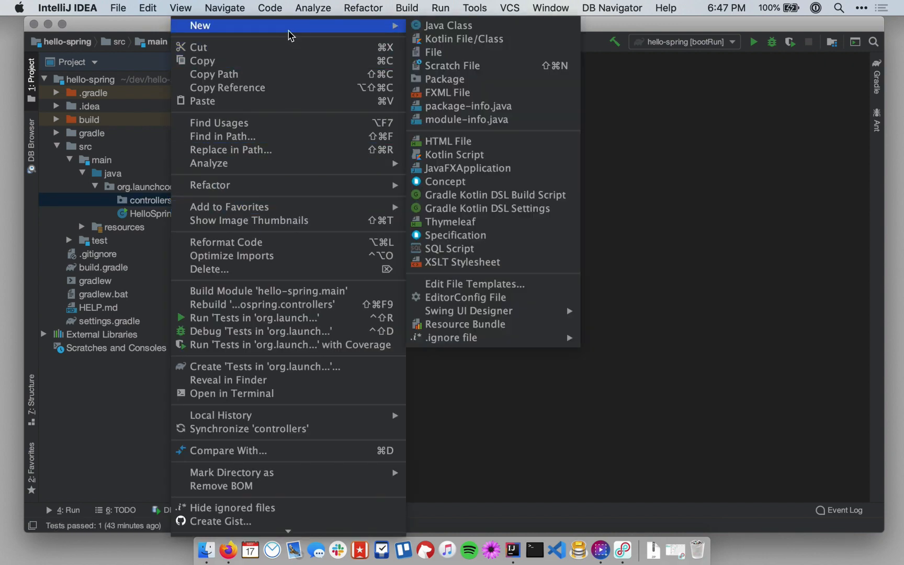
mouse_move(447, 25)
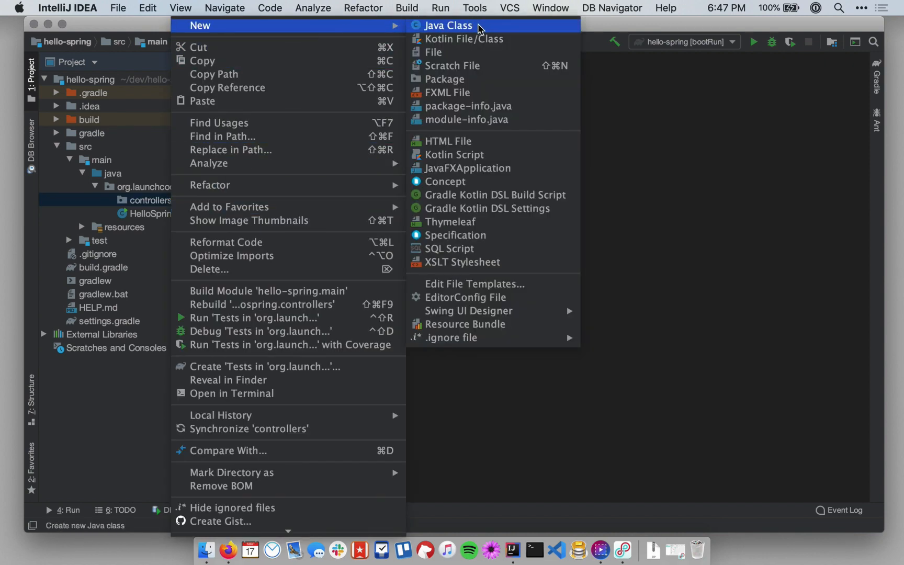
click(449, 25)
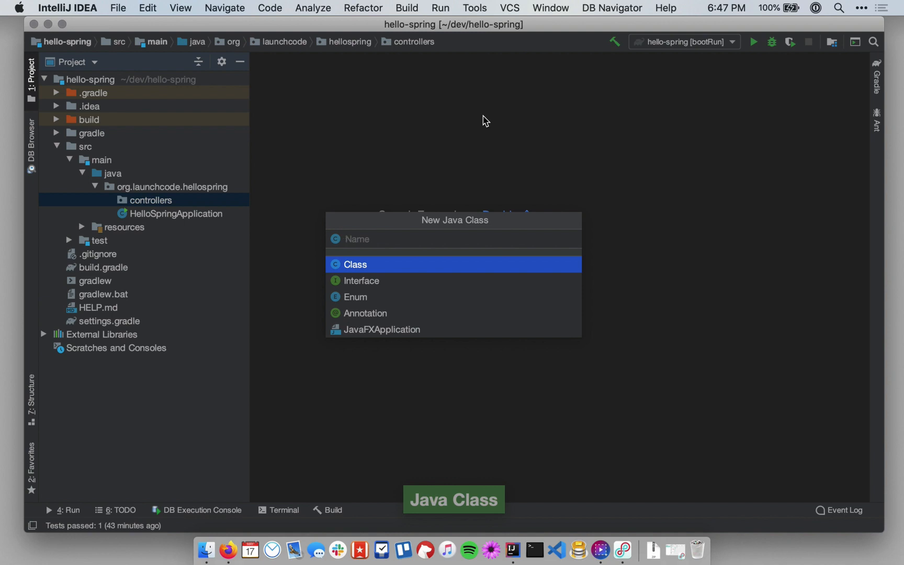
text(Hel)
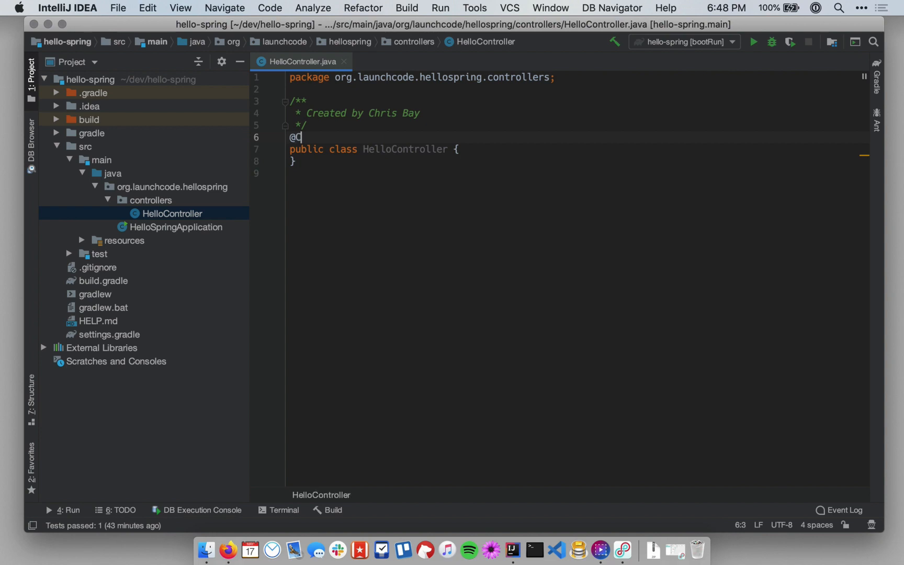
text(ontroller)
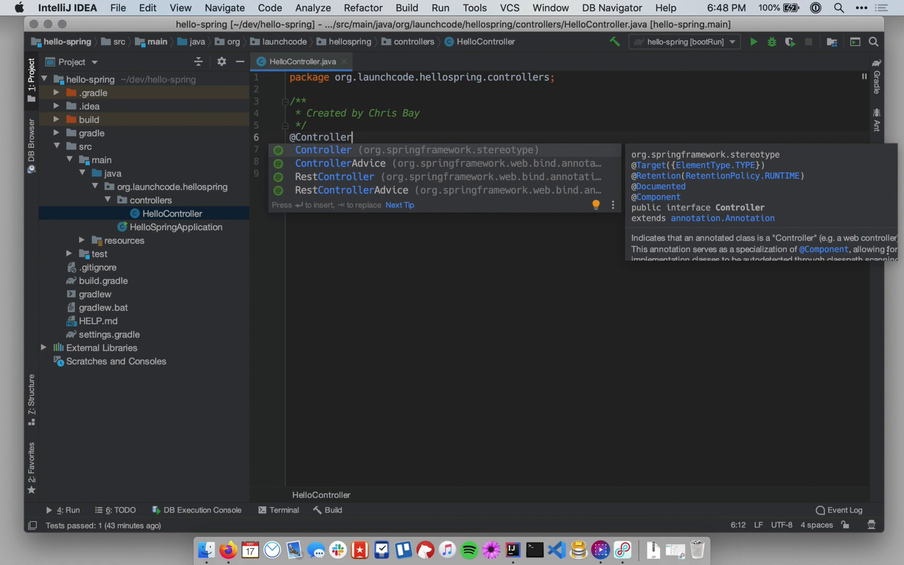
mouse_move(486, 65)
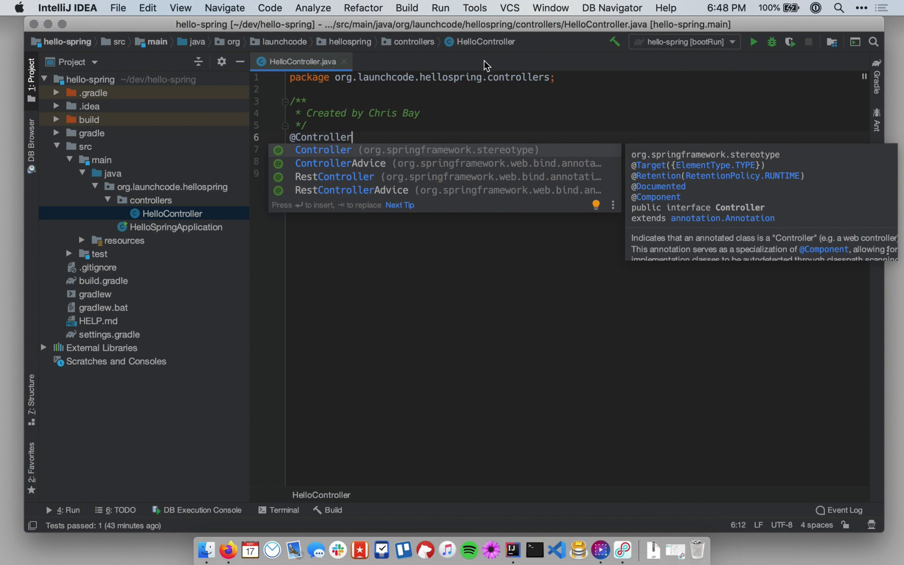
mouse_move(451, 156)
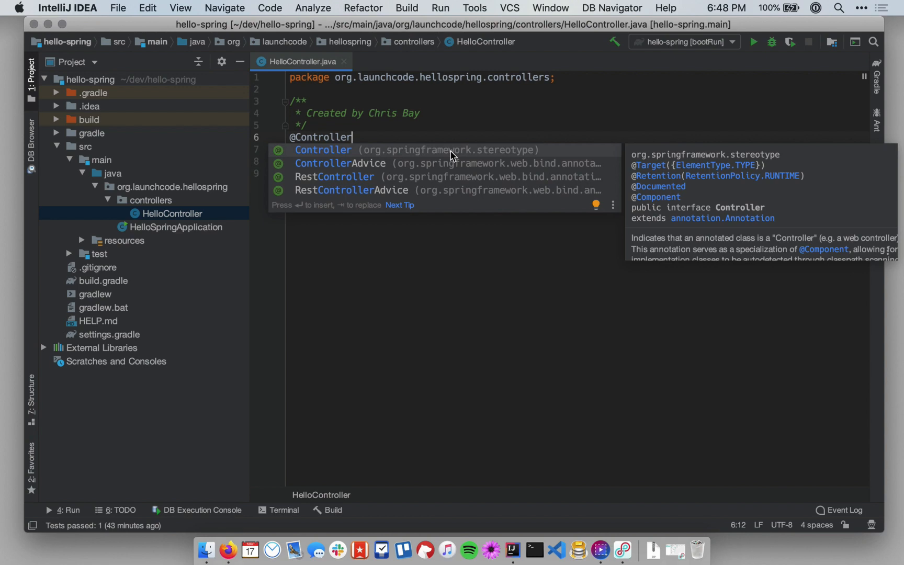
mouse_move(444, 155)
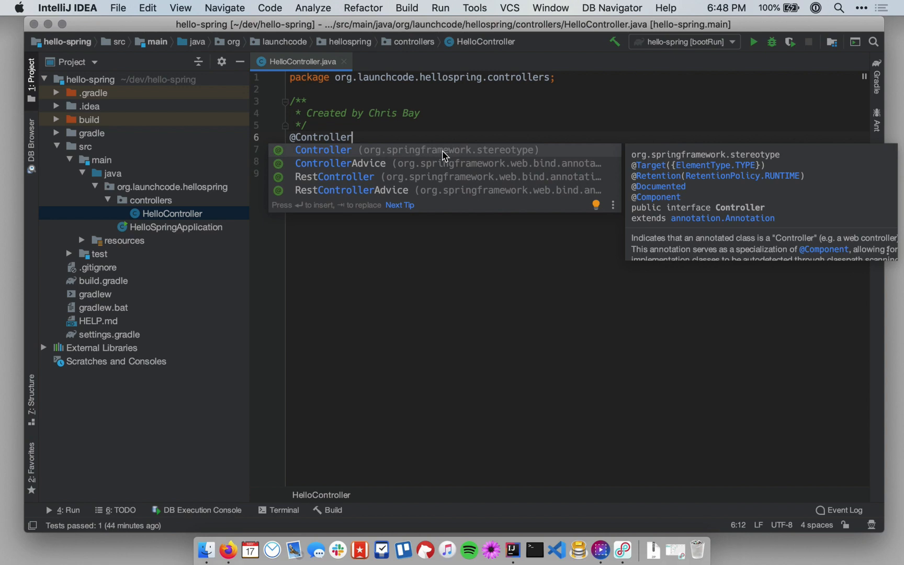
mouse_move(470, 152)
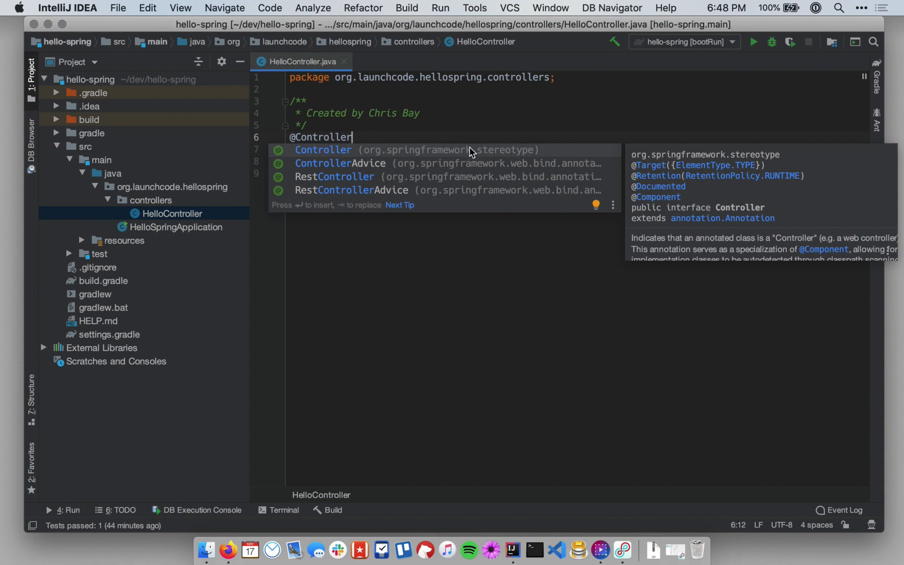
mouse_move(452, 156)
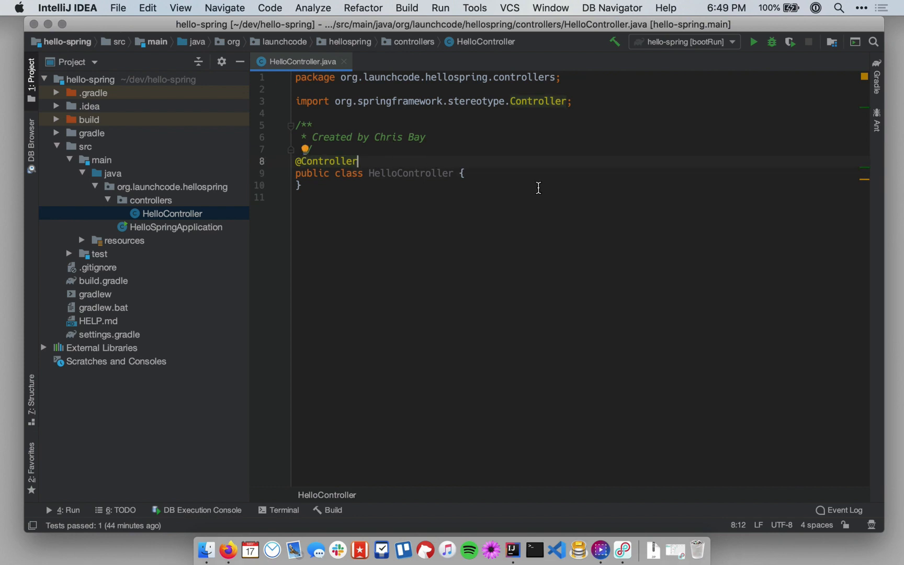
mouse_move(481, 173)
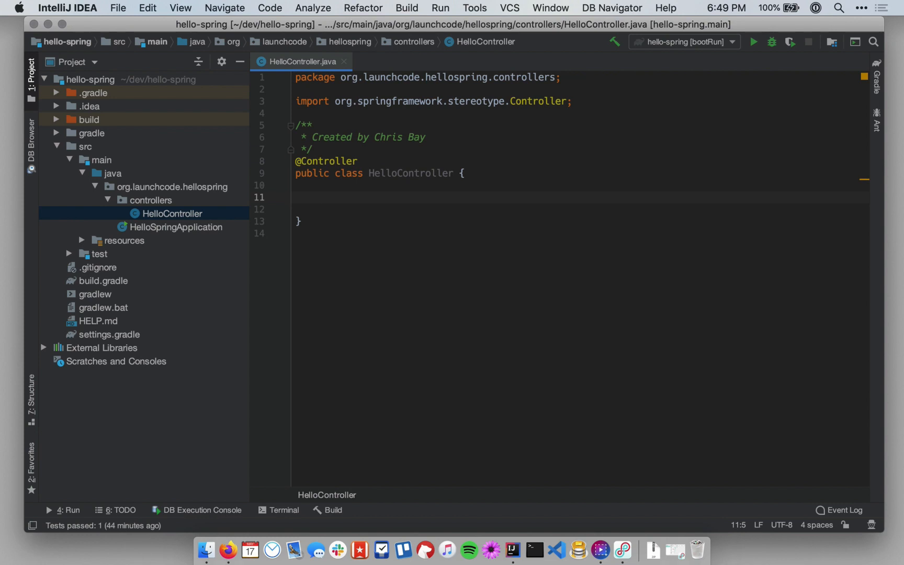
Write a public String hello() method that returns "Hello, Spring!".
text(public)
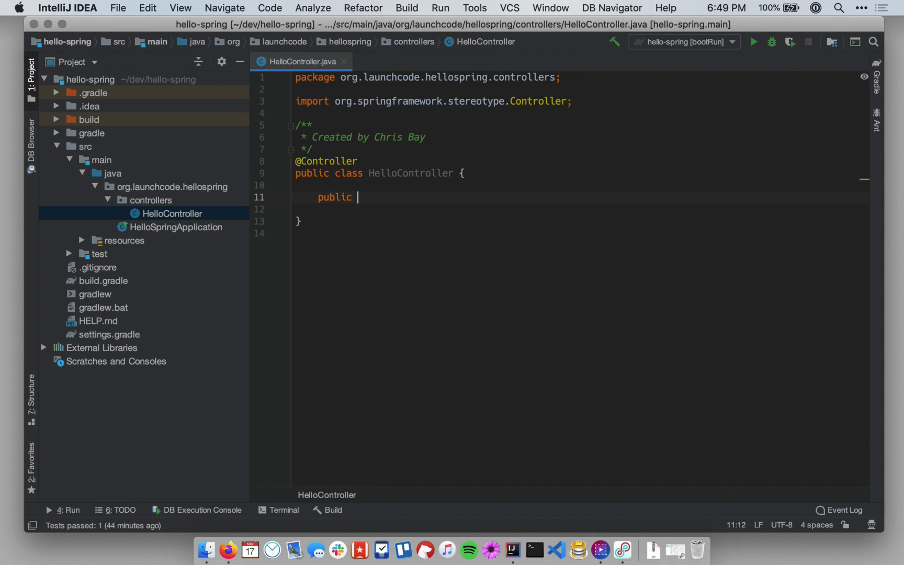
text(String)
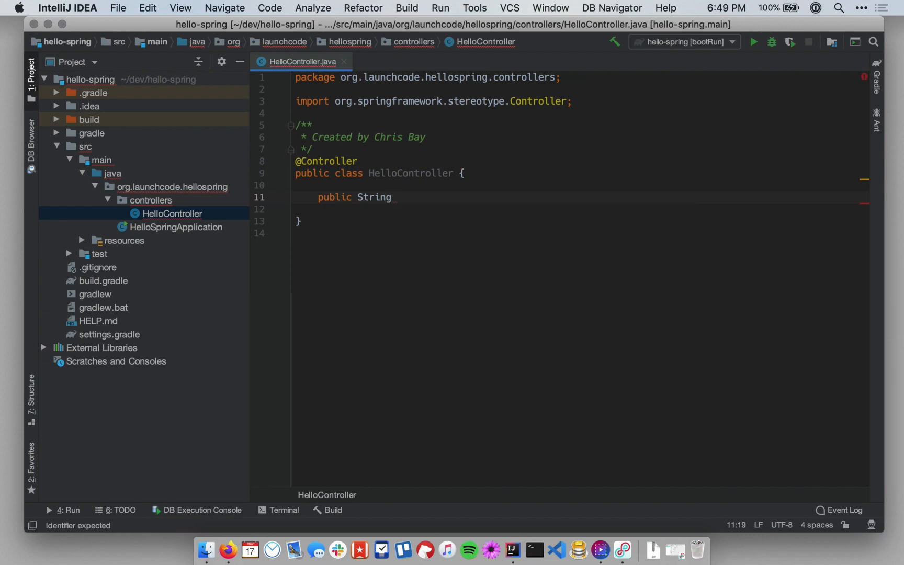
text(hello())
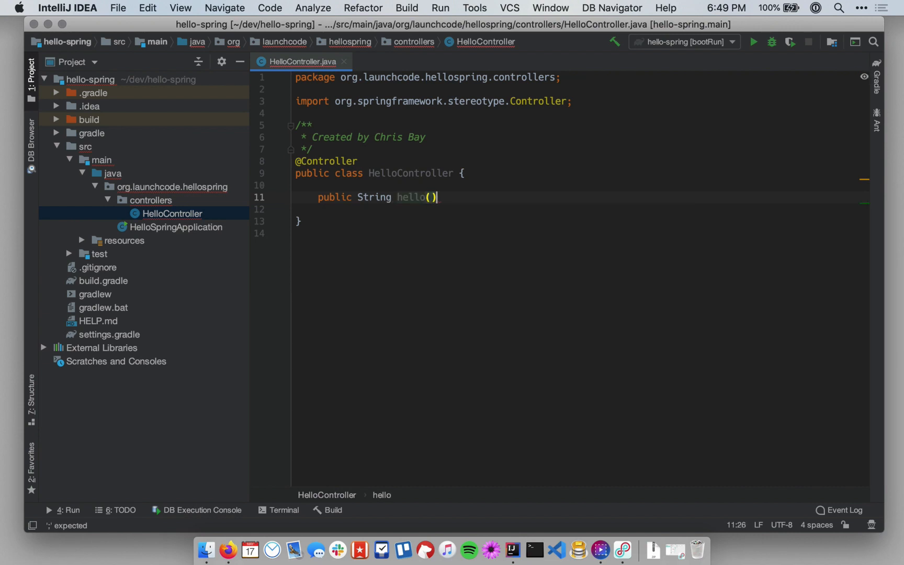
text({)
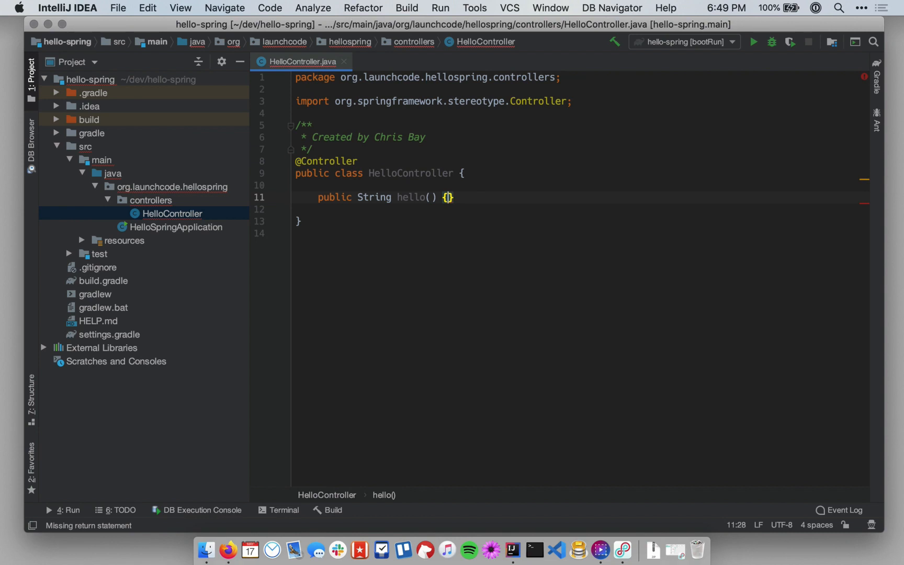
key(enter)
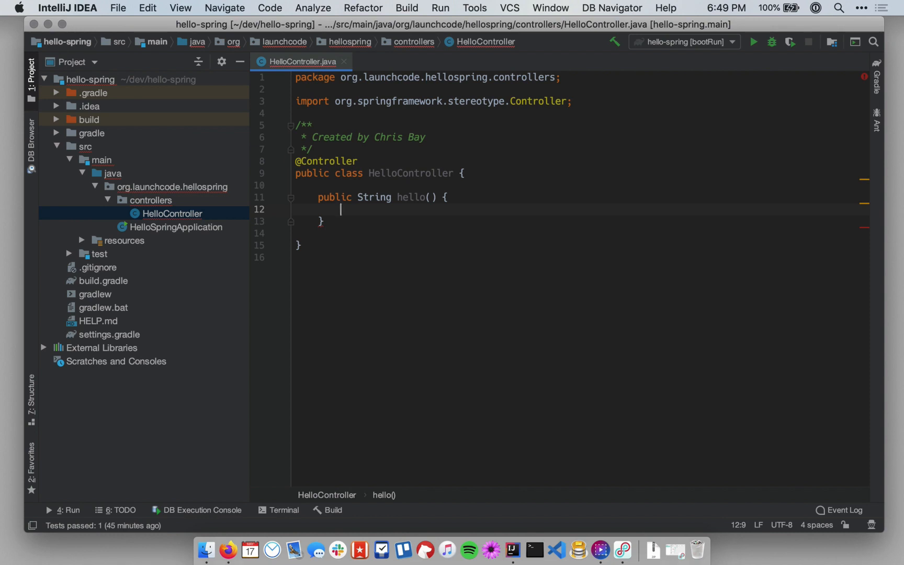
text(return)
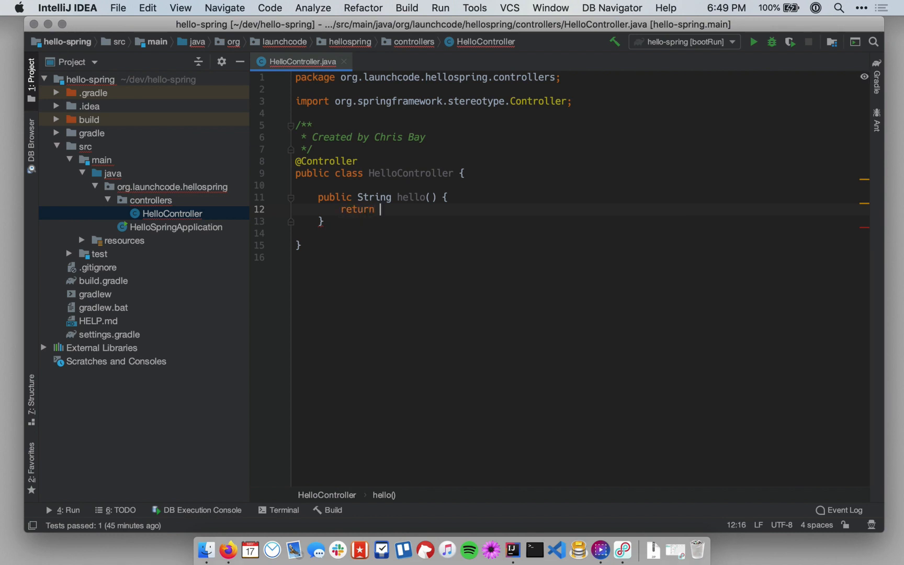
text("Hello, ")
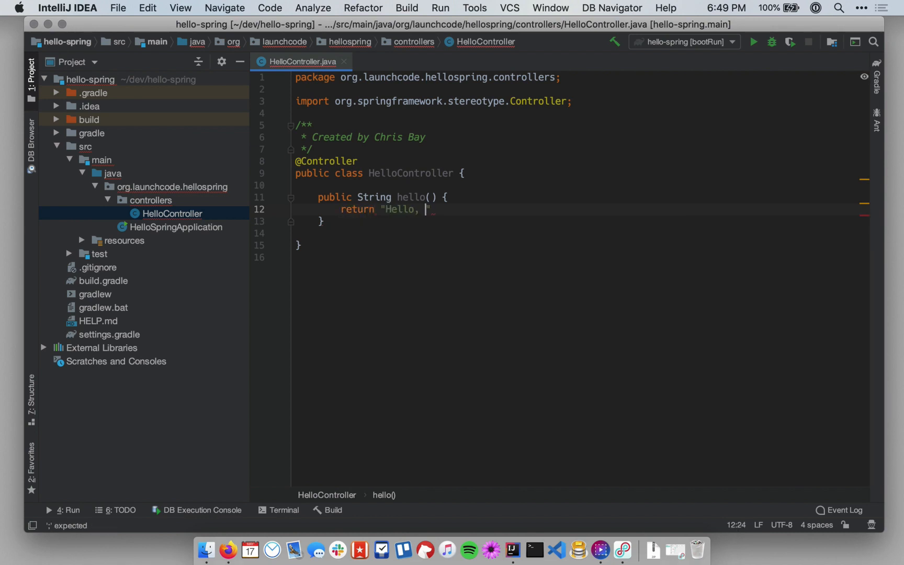
text(Spring!")
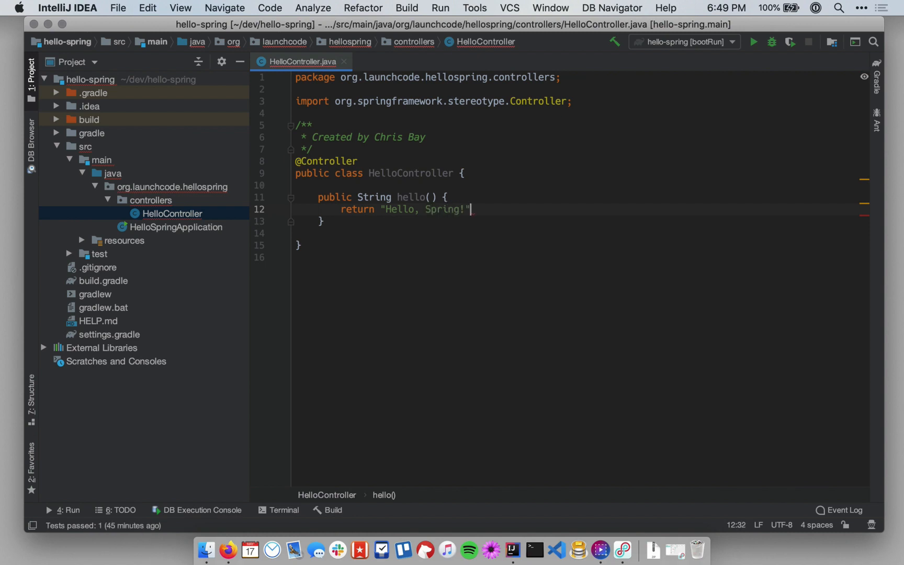
text(;)
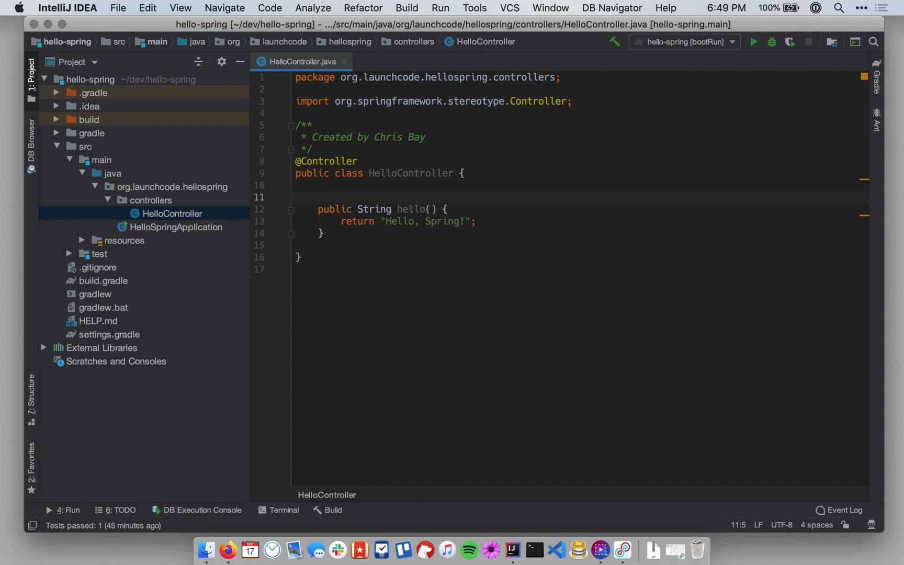
text(@ResponseBody)
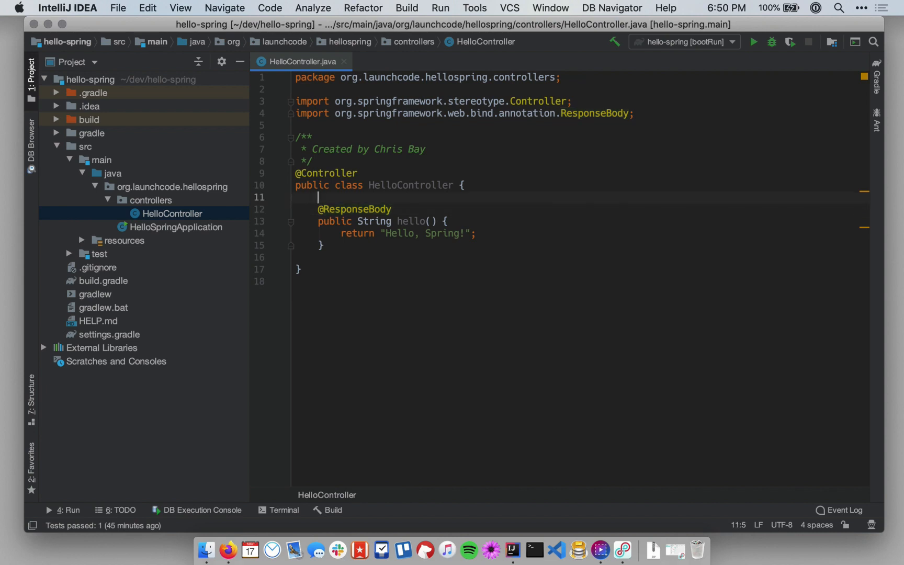
key(enter)
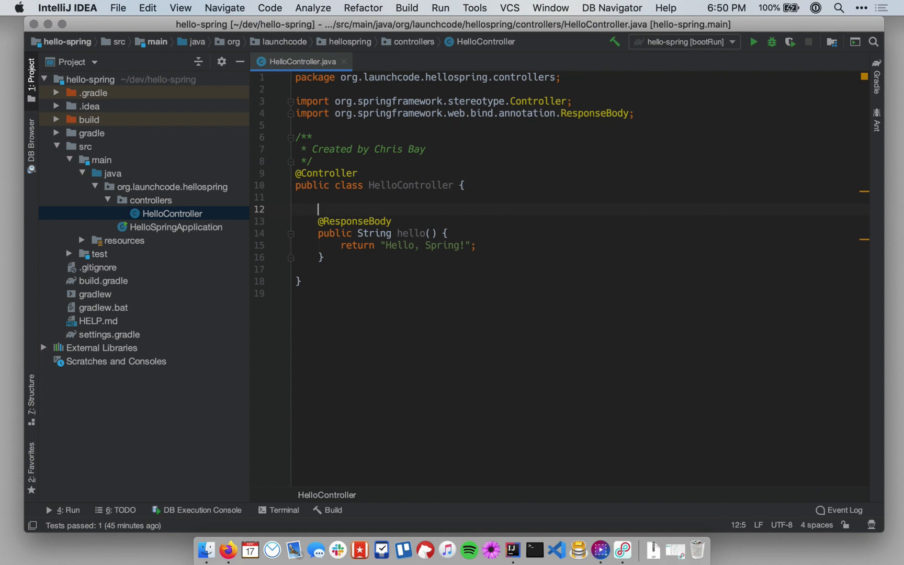
text(@GetMapping)
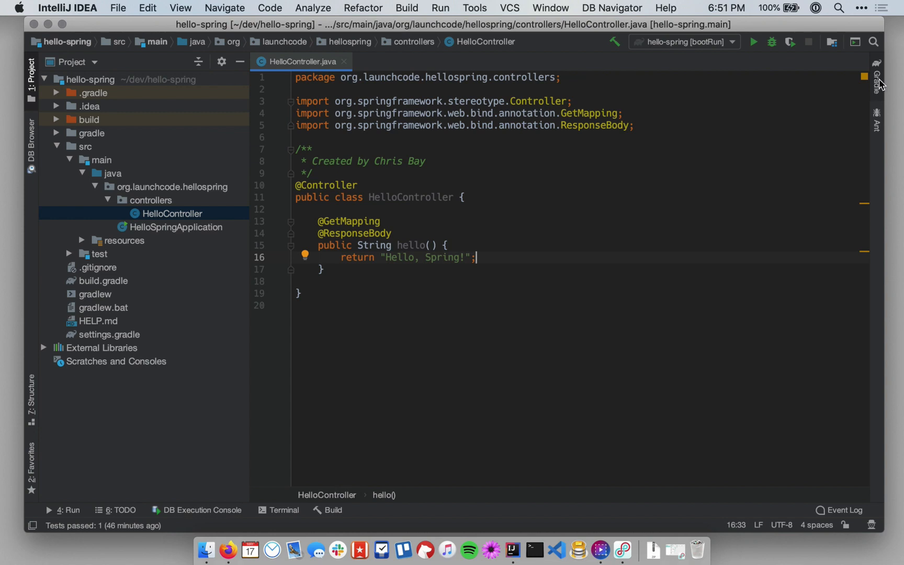
Run the hello-spring bootRun Gradle task to start the Spring Boot server.
click(878, 78)
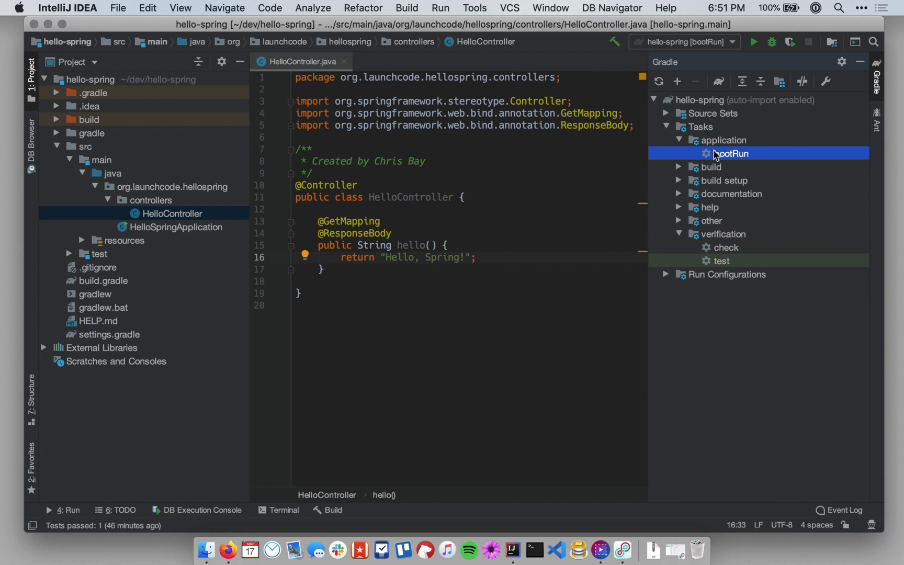
mouse_move(744, 149)
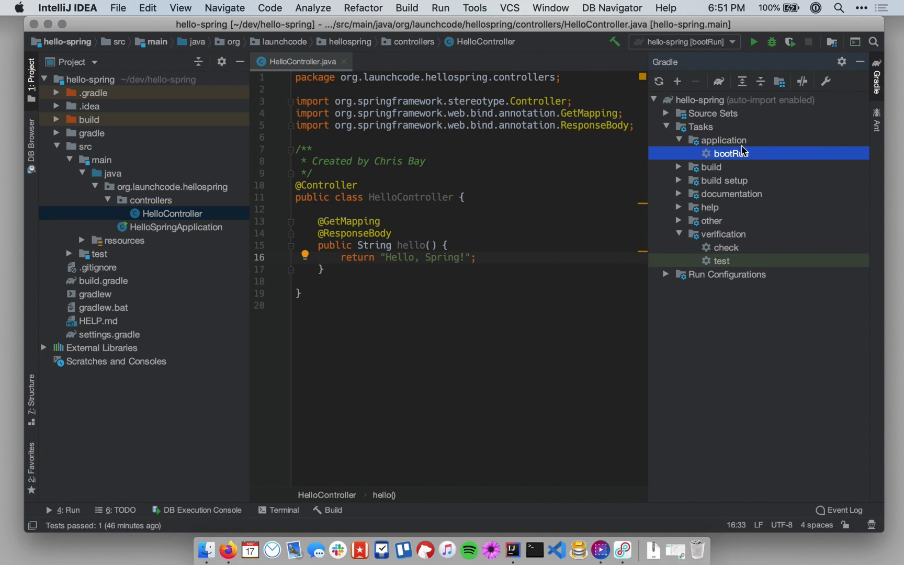
mouse_move(879, 84)
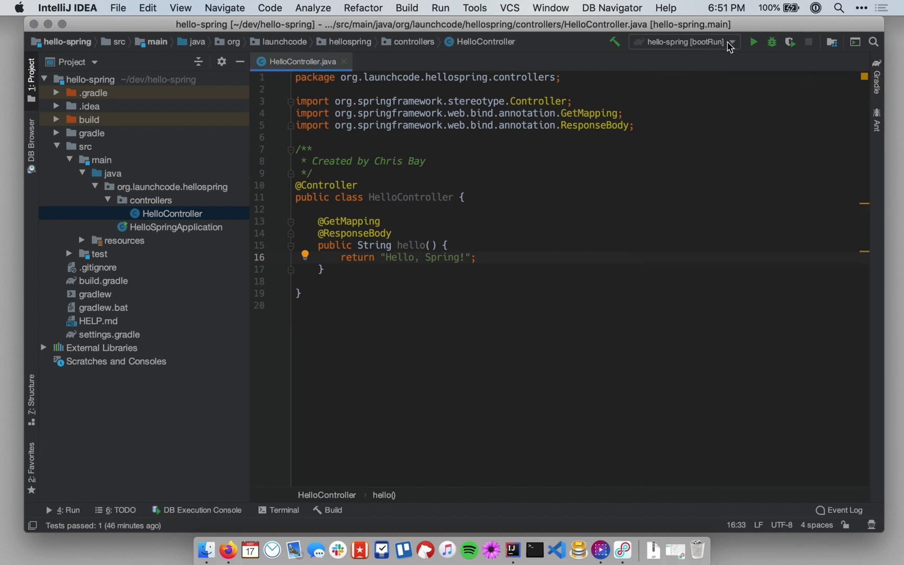
mouse_move(700, 49)
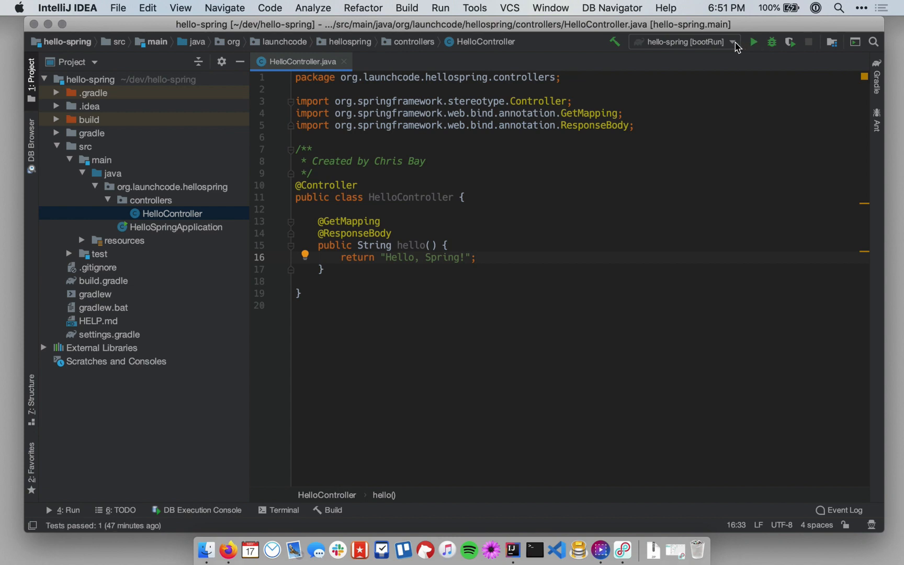
click(754, 41)
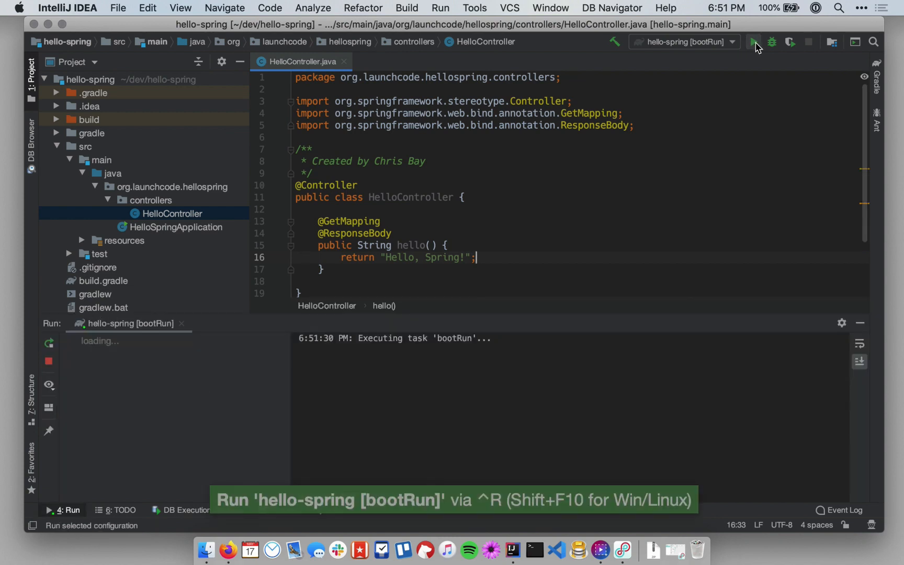
click(753, 41)
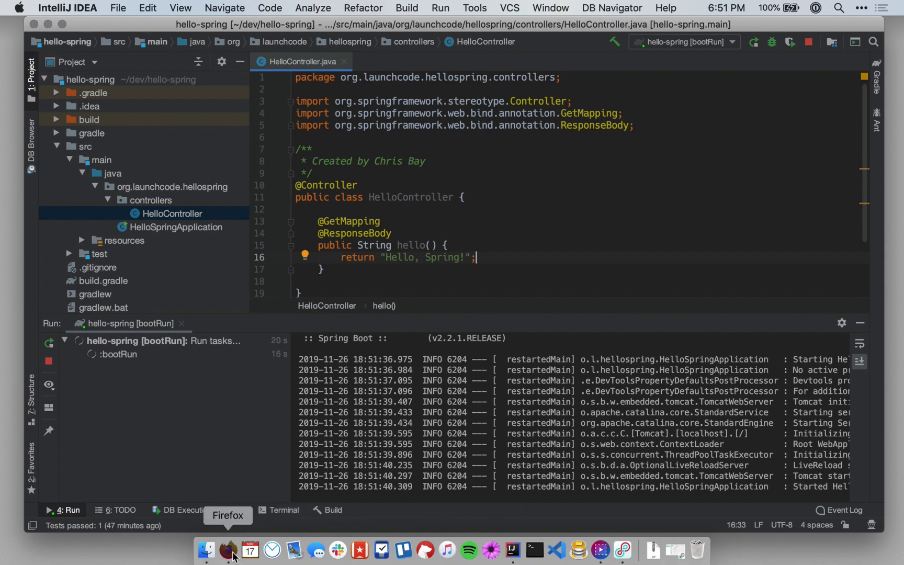
Load localhost:8080 in Firefox to confirm "Hello, Spring!", then return to IntelliJ.
click(228, 551)
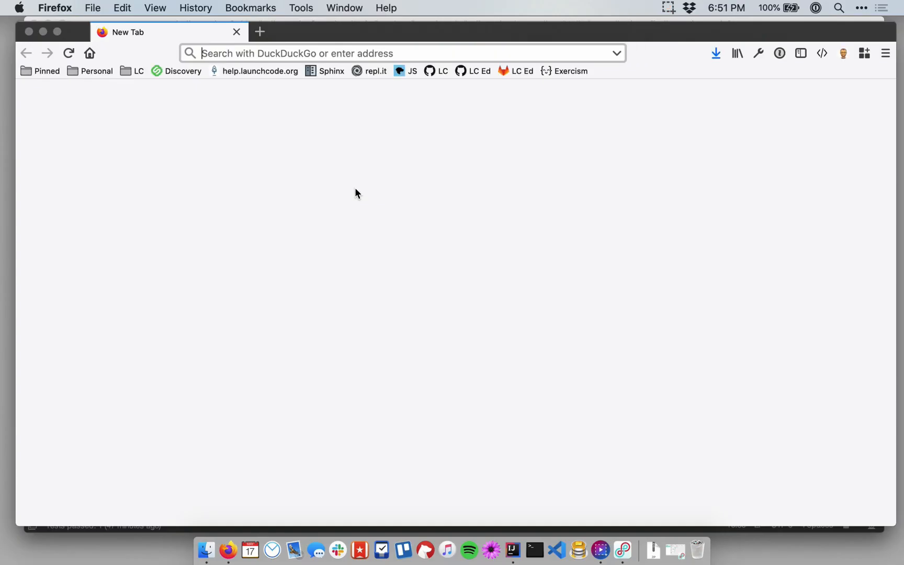
text(localhost:8000/)
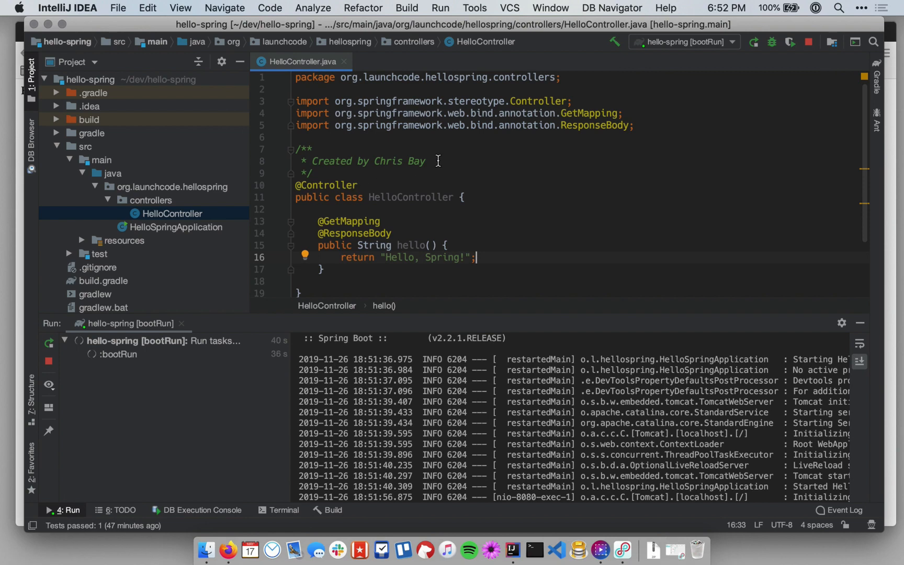
double_click(349, 221)
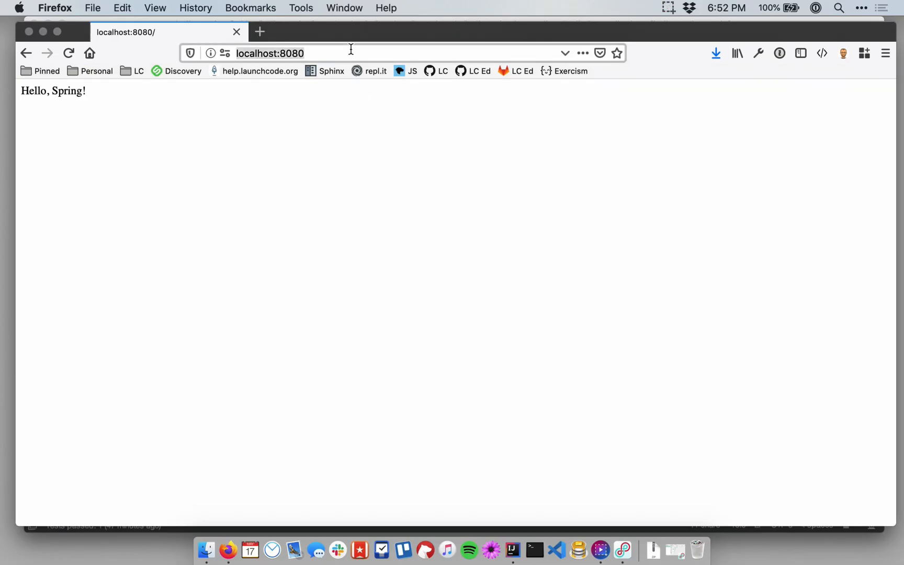
click(269, 53)
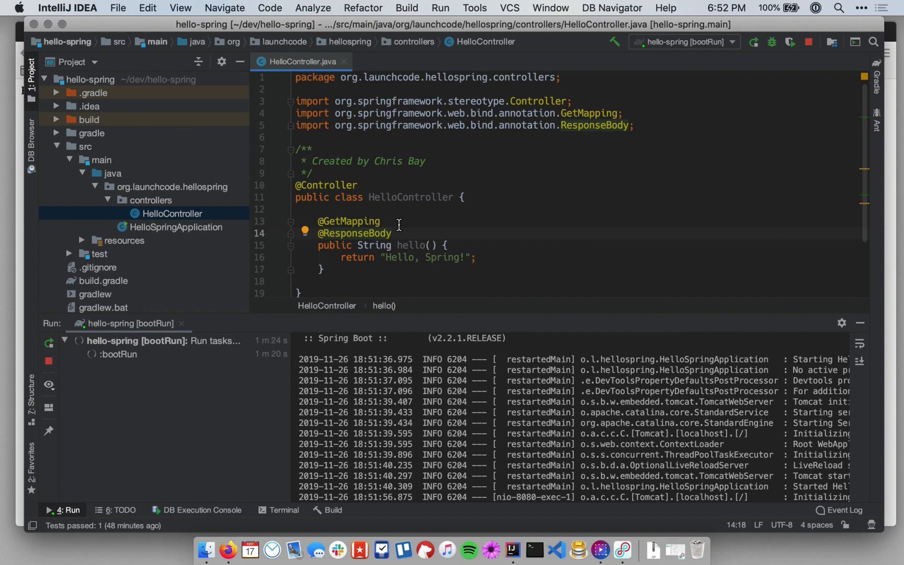
click(357, 185)
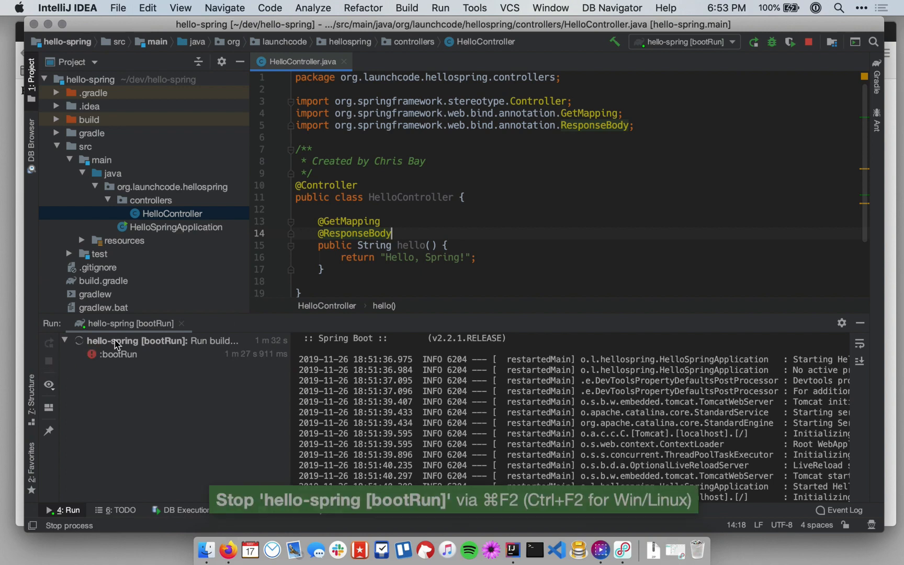
Stop the running app and add the comment '// Handles request at /hello' above hello().
click(808, 41)
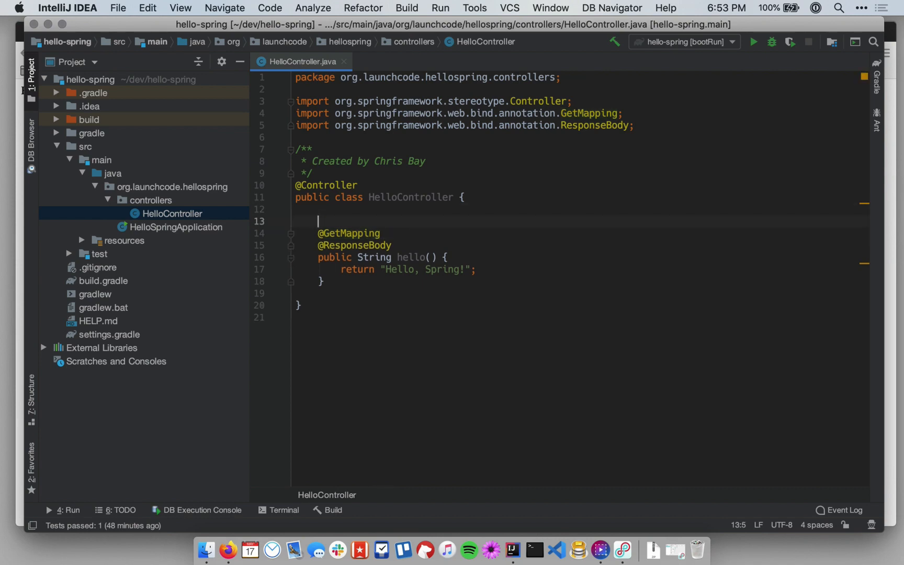
text(//)
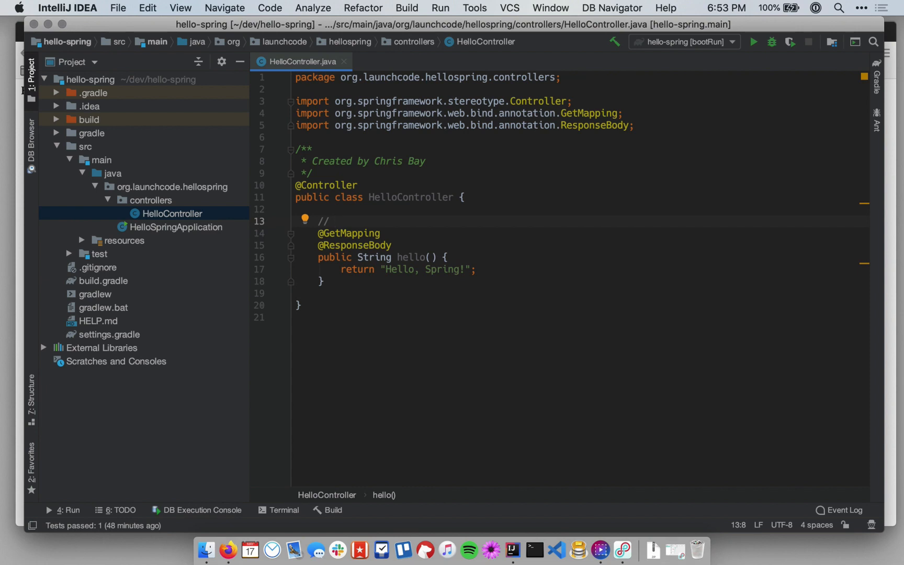
text(Handles requ)
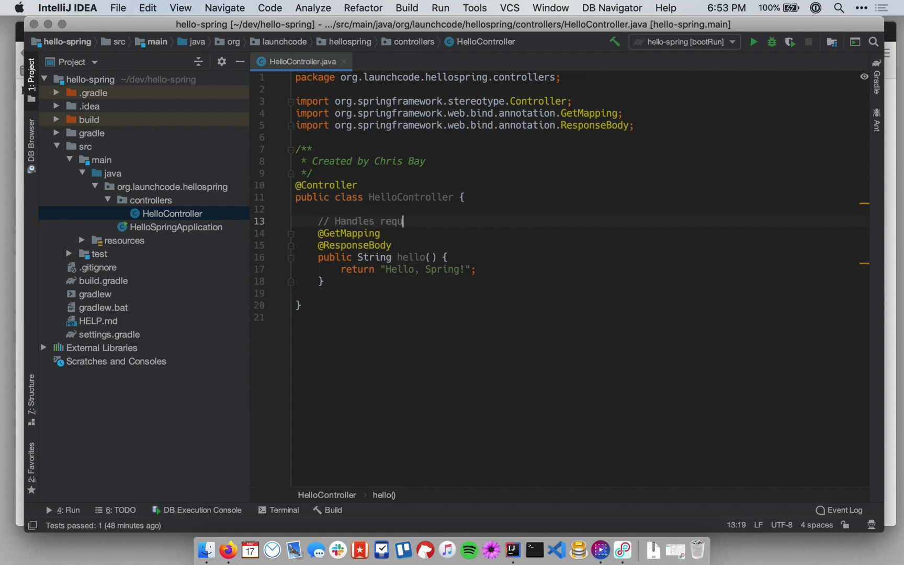
text(est at /)
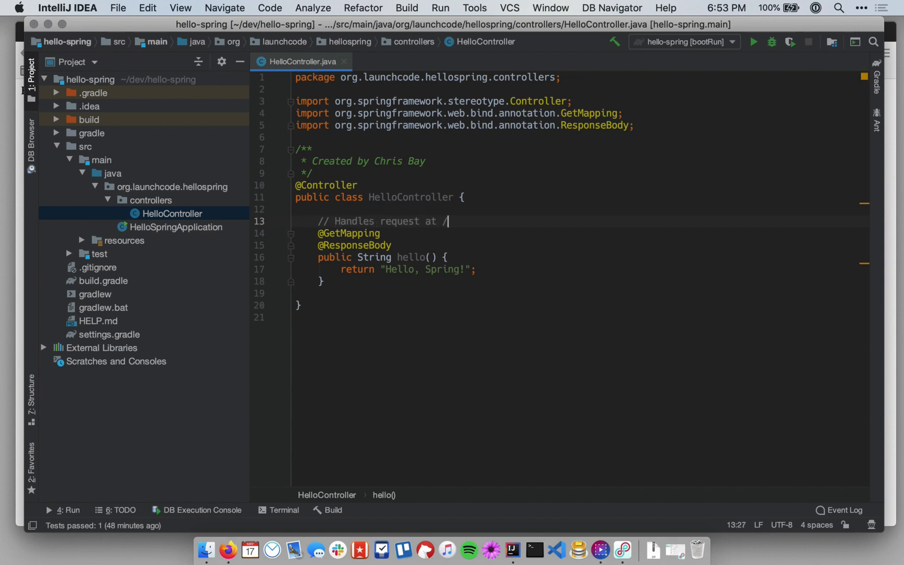
text(hello)
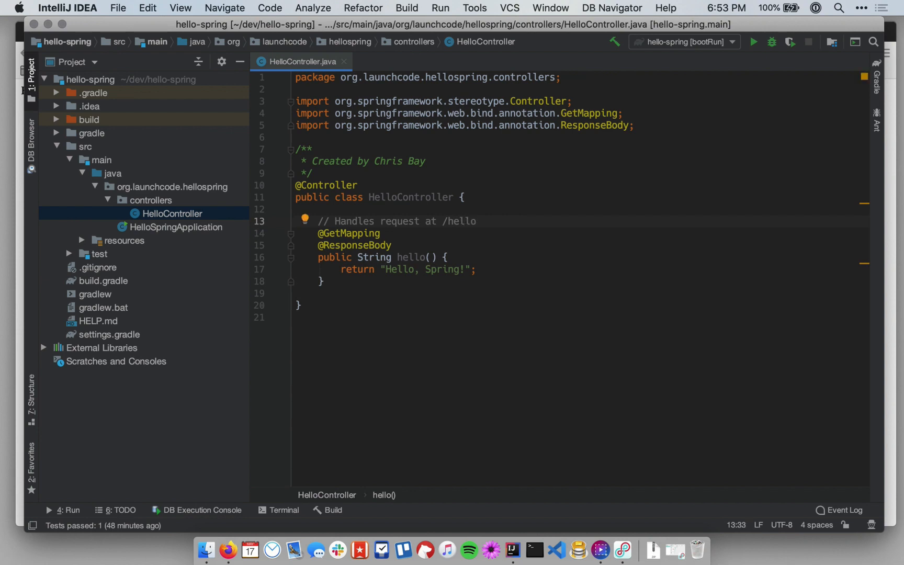
mouse_move(443, 220)
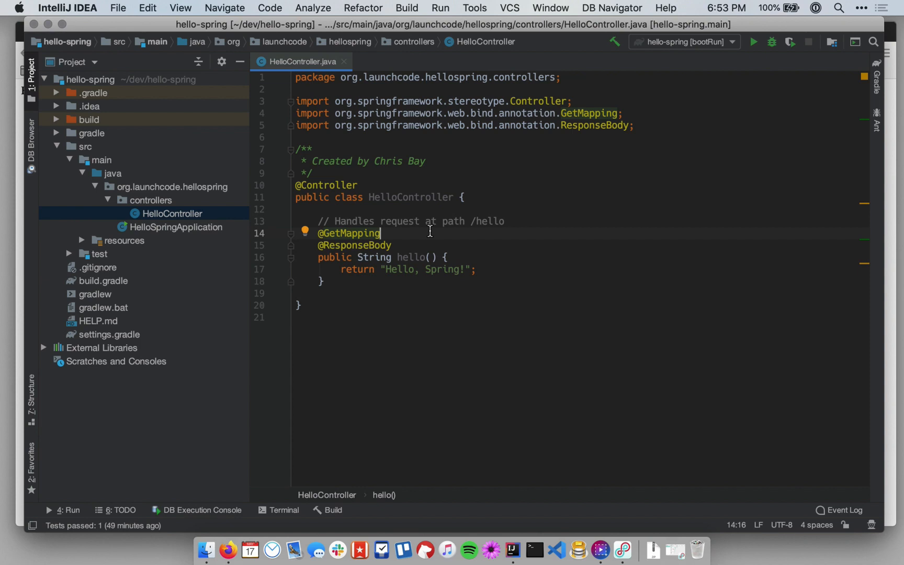
text(())
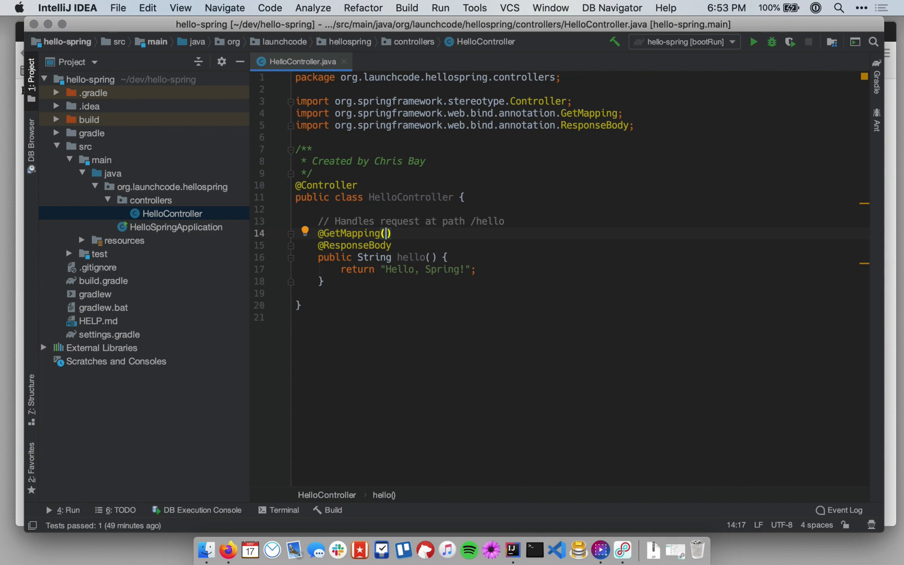
text(")
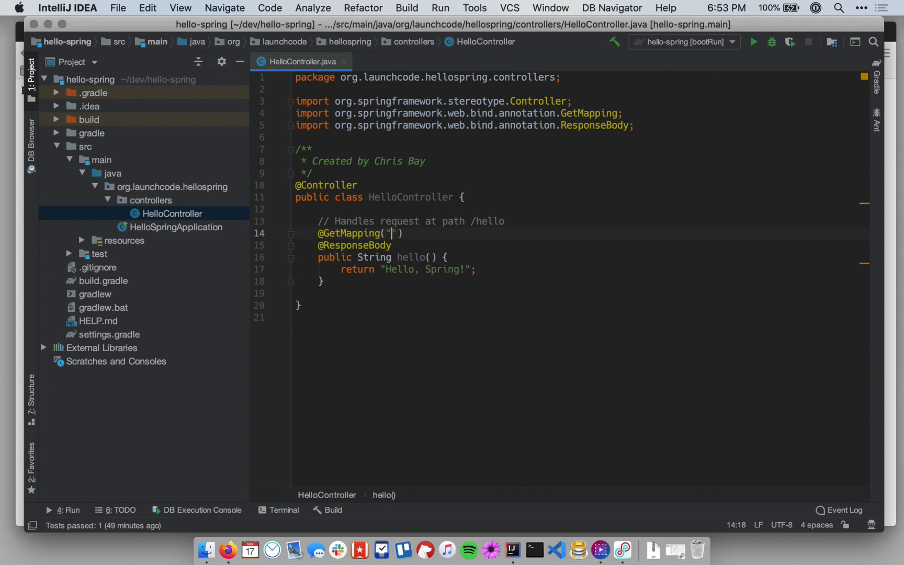
text(hello)
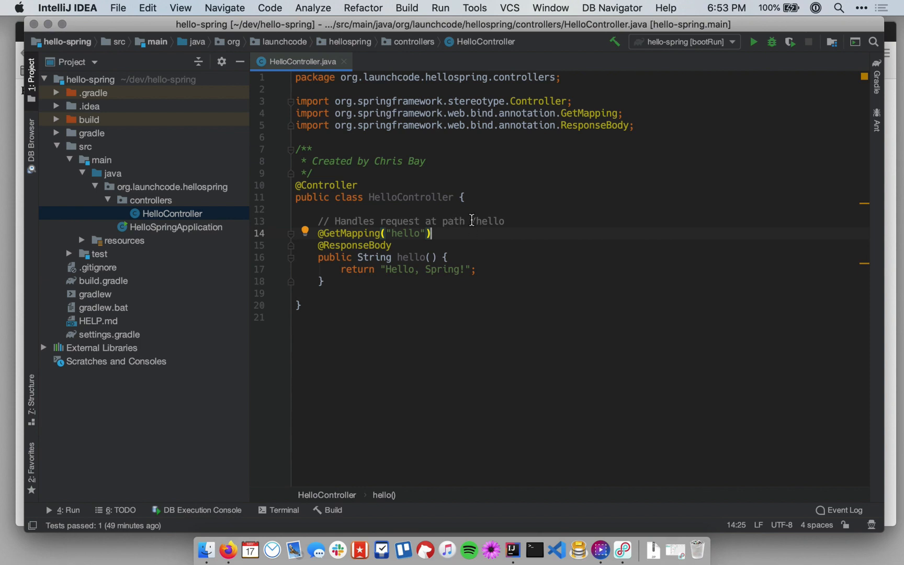
Relaunch the hello-spring bootRun task and bring Firefox forward showing Hello, Spring! at localhost:8080.
click(752, 41)
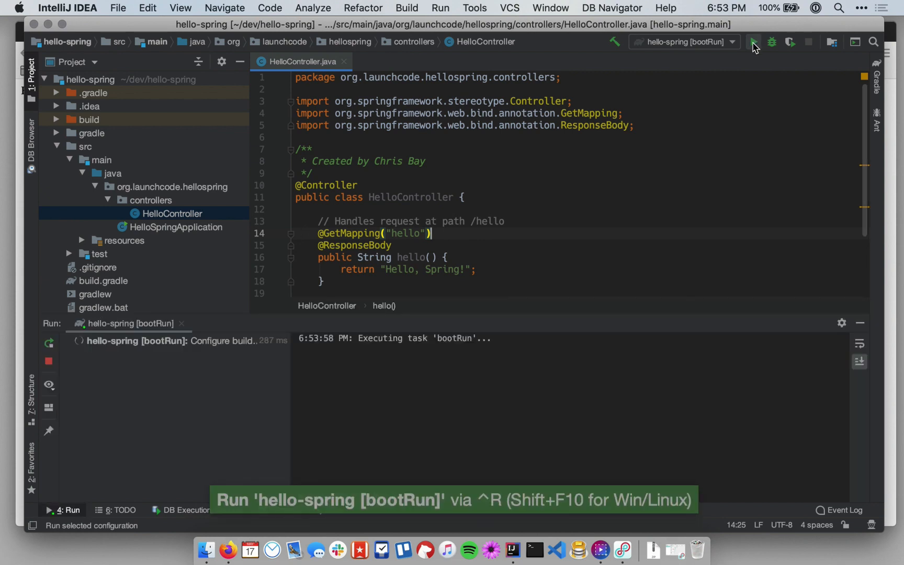
click(753, 42)
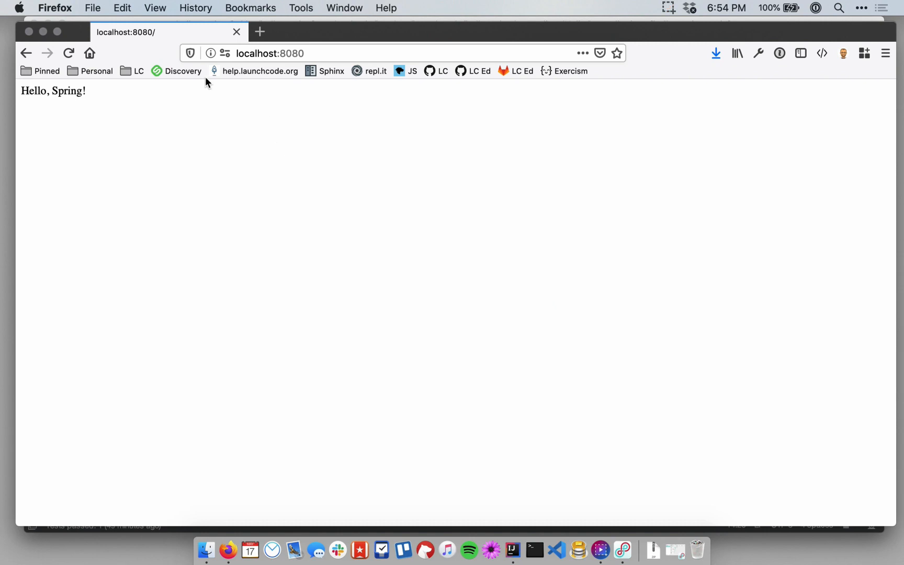
mouse_move(354, 186)
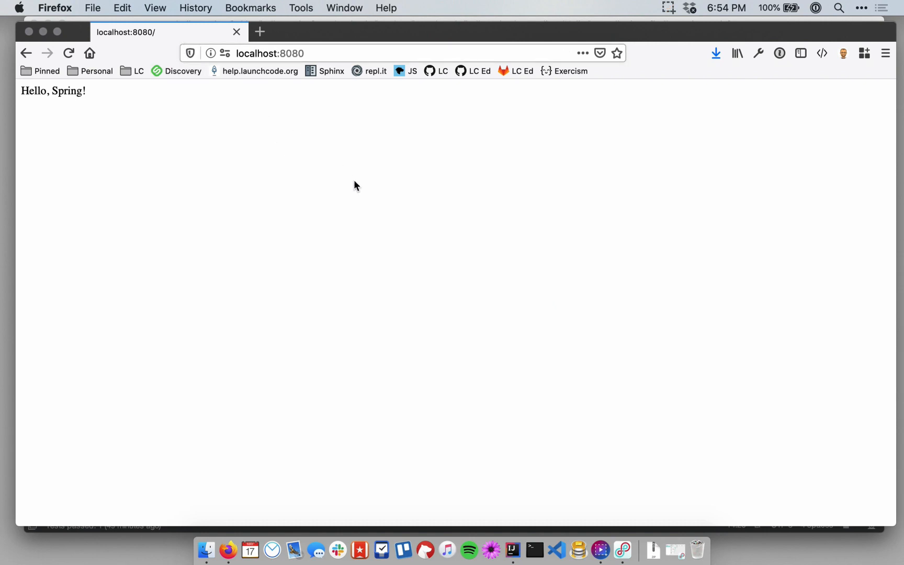
Reload localhost:8080 to get the 404 Whitelabel page, then request localhost:8080/hello.
click(67, 52)
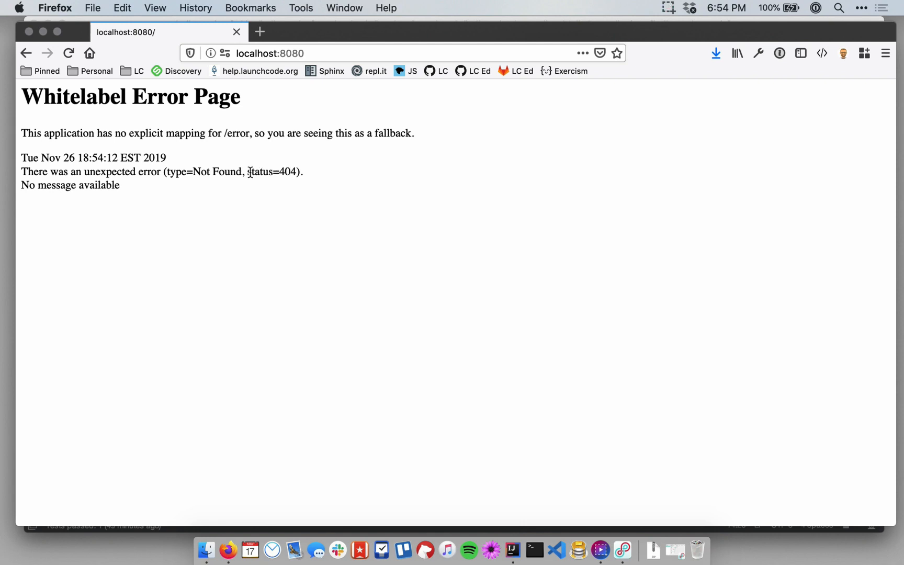
mouse_move(298, 171)
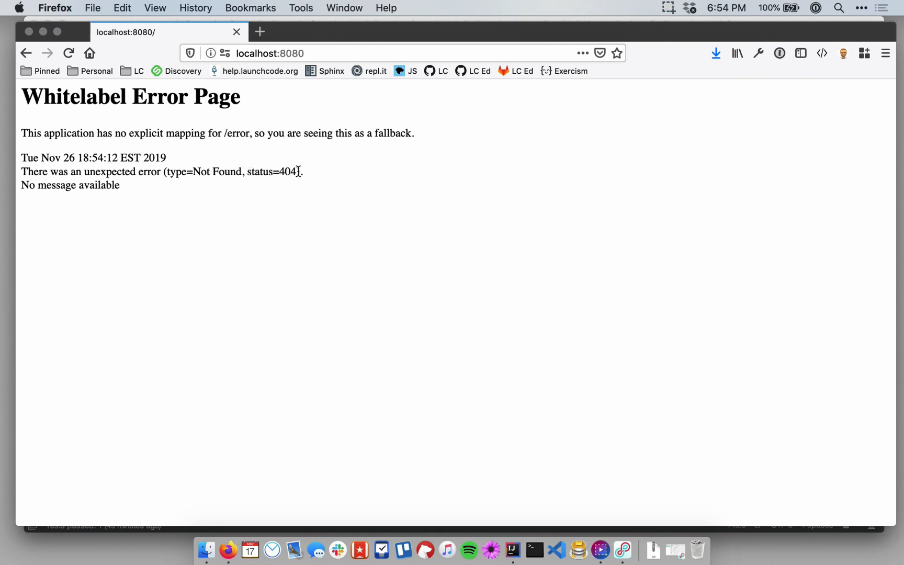
click(384, 52)
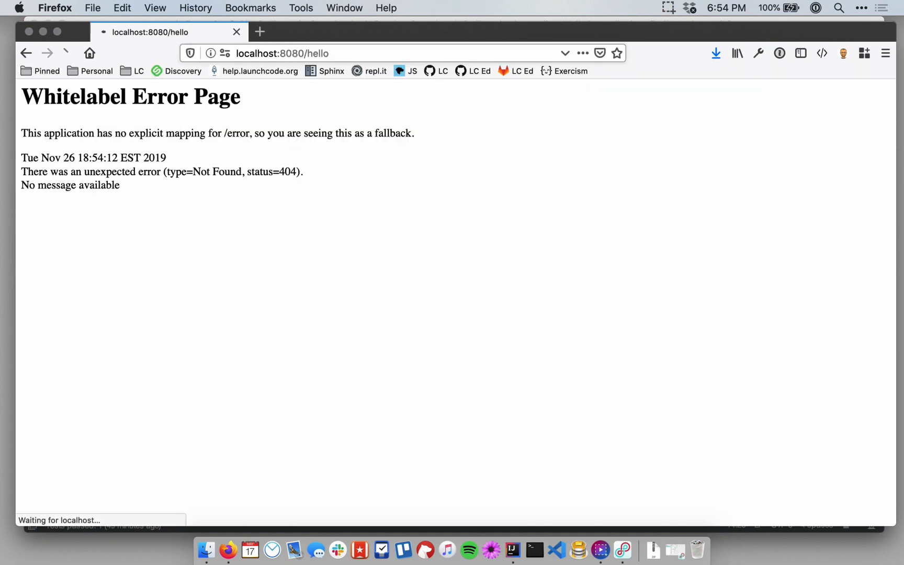
click(68, 53)
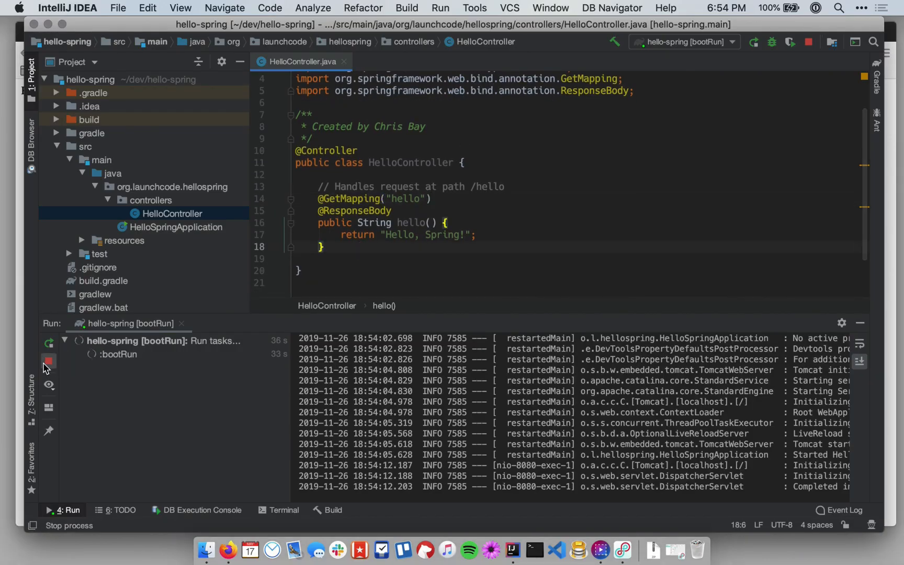
Stop the app, duplicate hello() with its annotations, and rename the copy's mapping to goodbye.
click(48, 361)
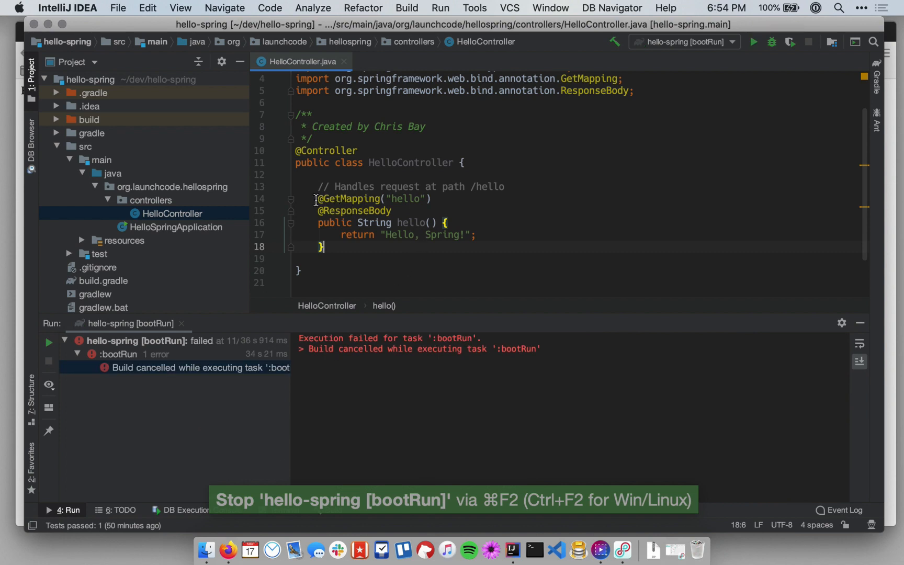
click(315, 199)
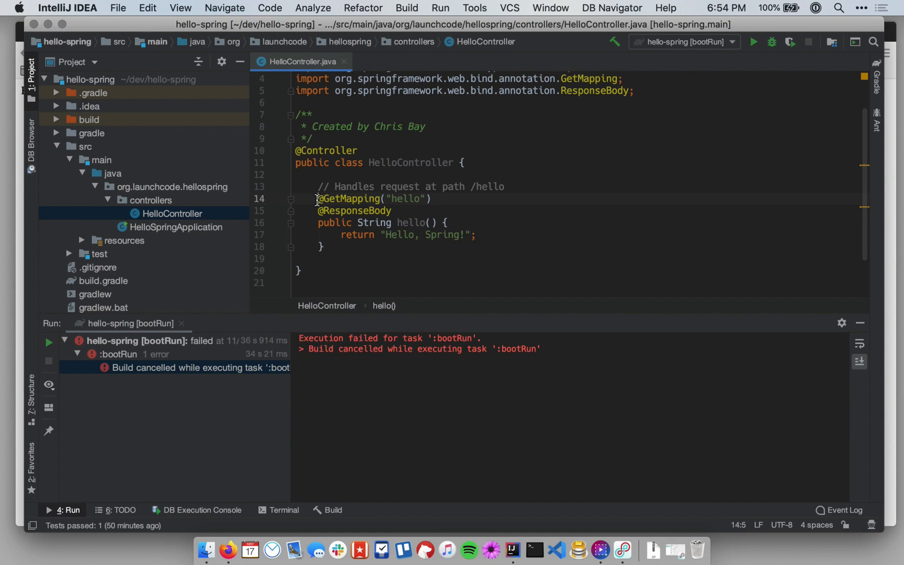
drag(315, 198, 322, 247)
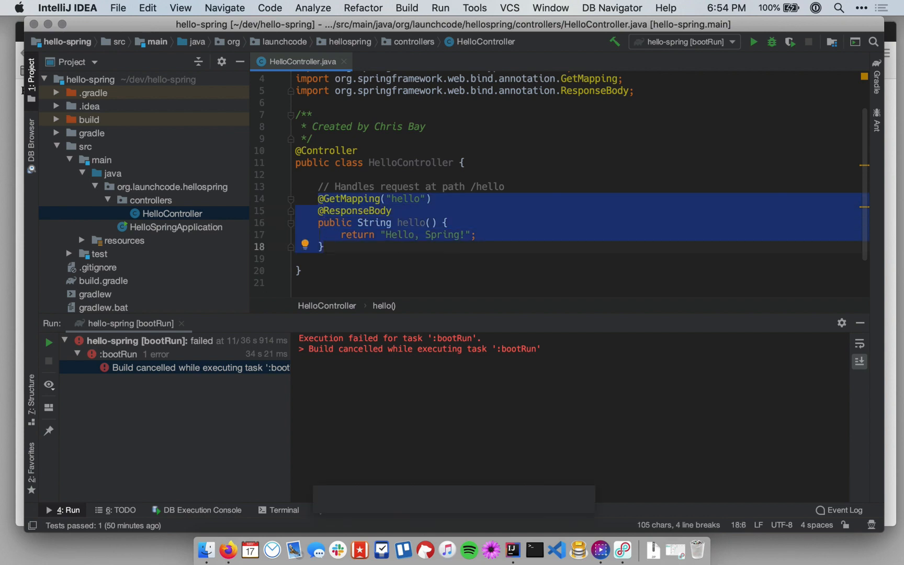
key(cmd+v)
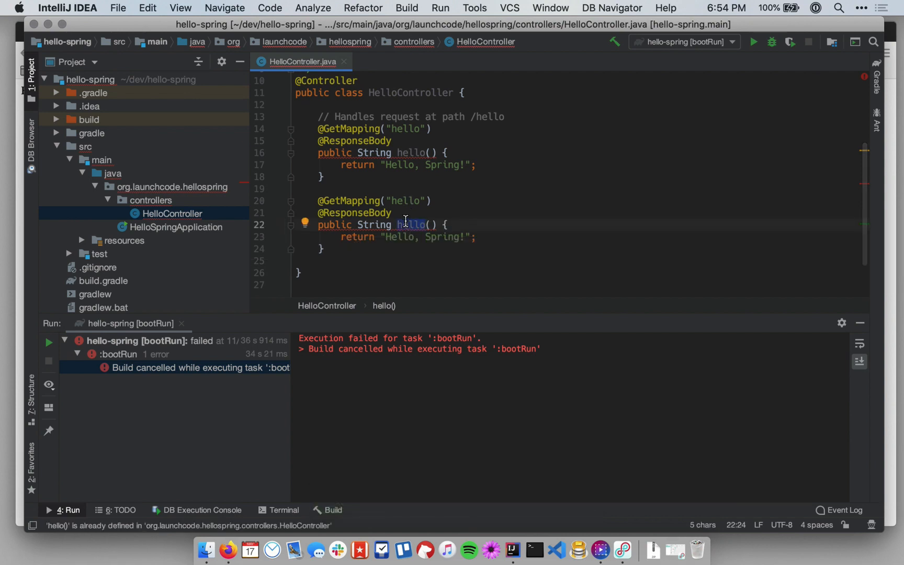
text(goob)
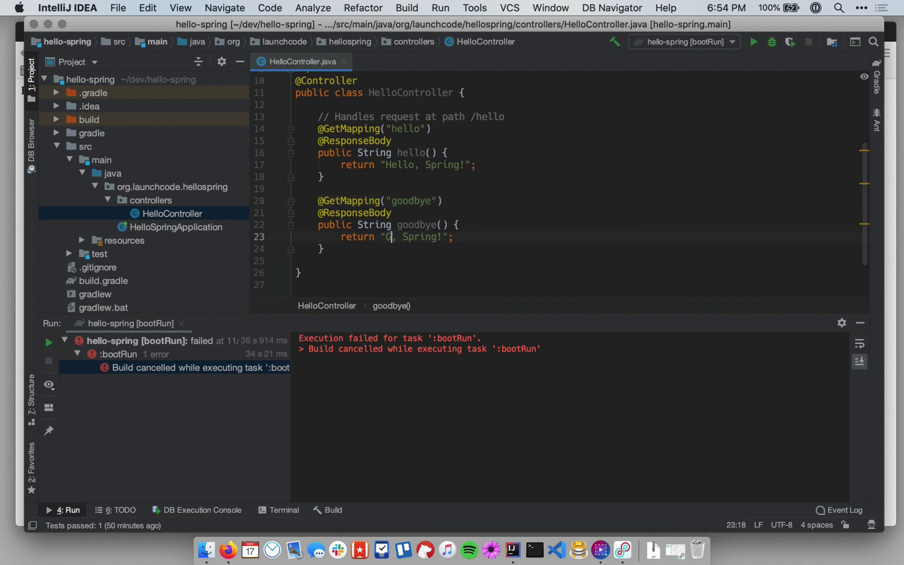
text(oodbye)
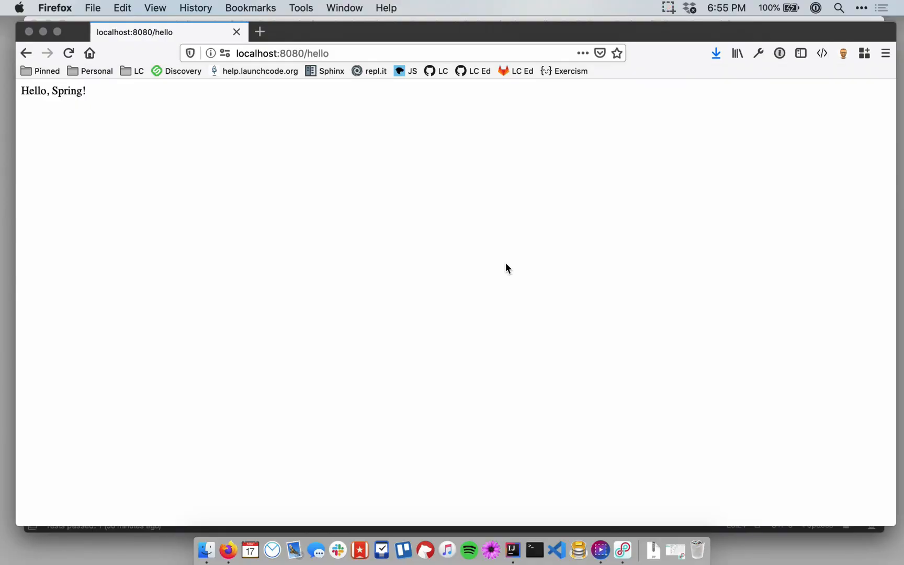
Select and then deselect the localhost:8080/hello address in Firefox's address bar.
click(282, 52)
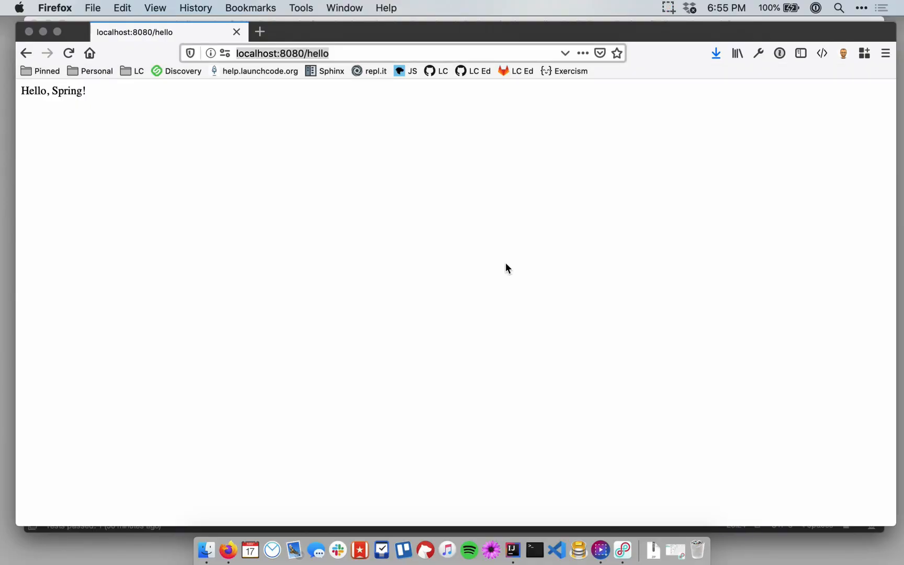
click(283, 53)
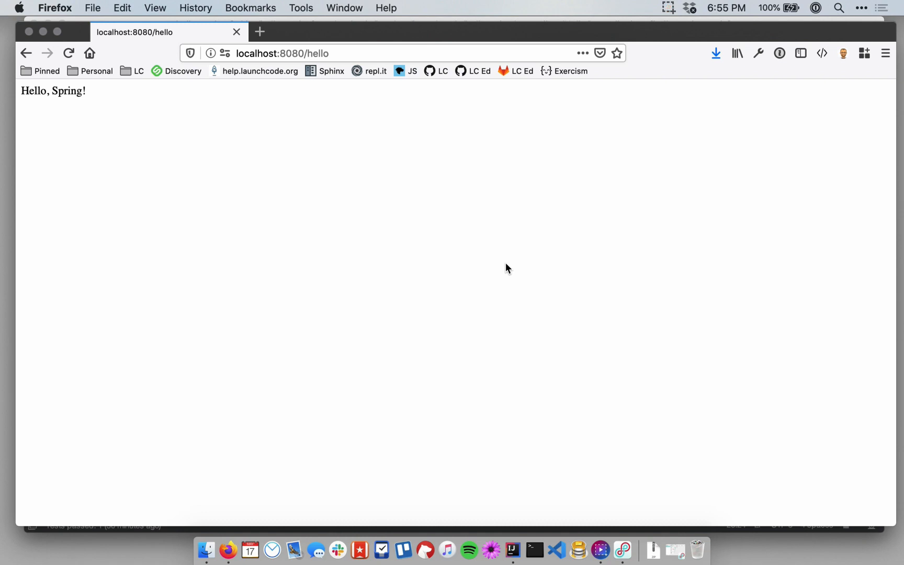